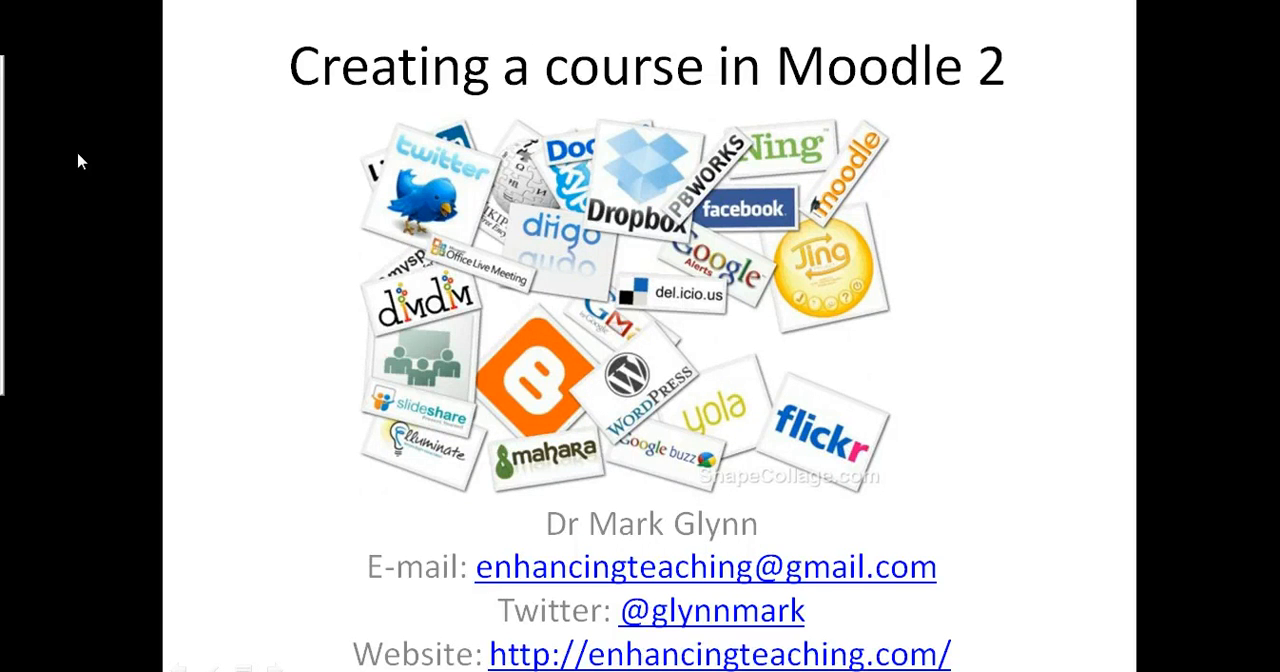
mouse_move(306, 483)
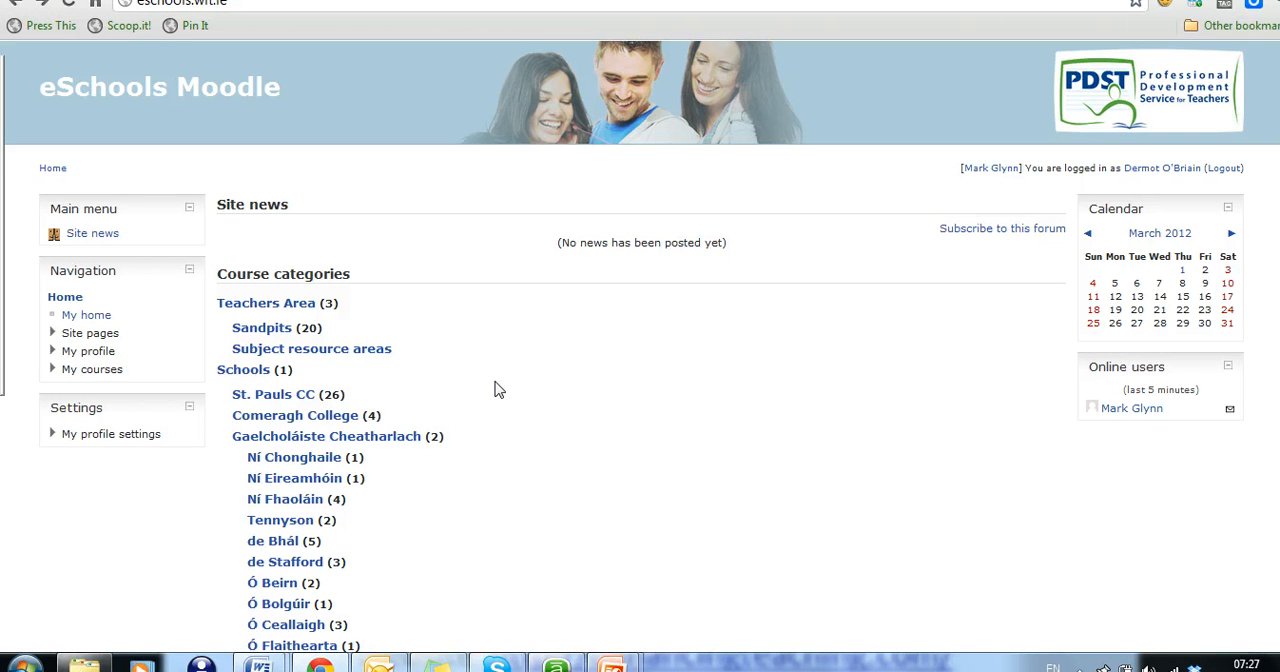
mouse_move(997, 182)
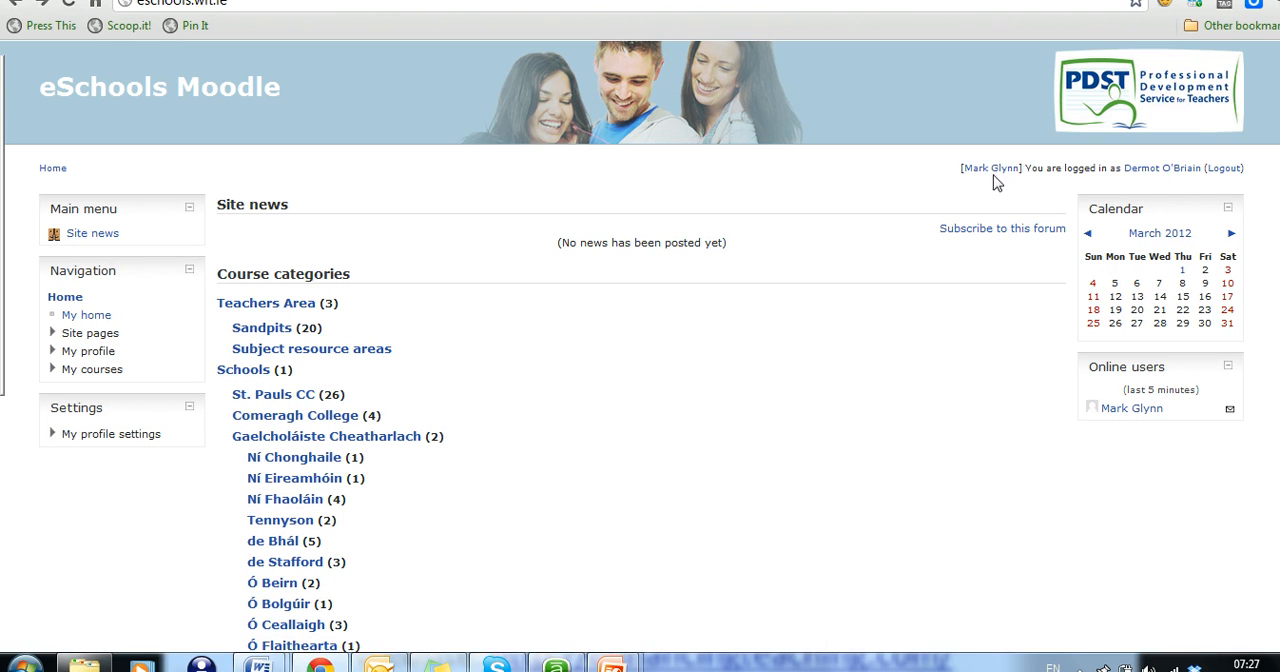
mouse_move(1138, 181)
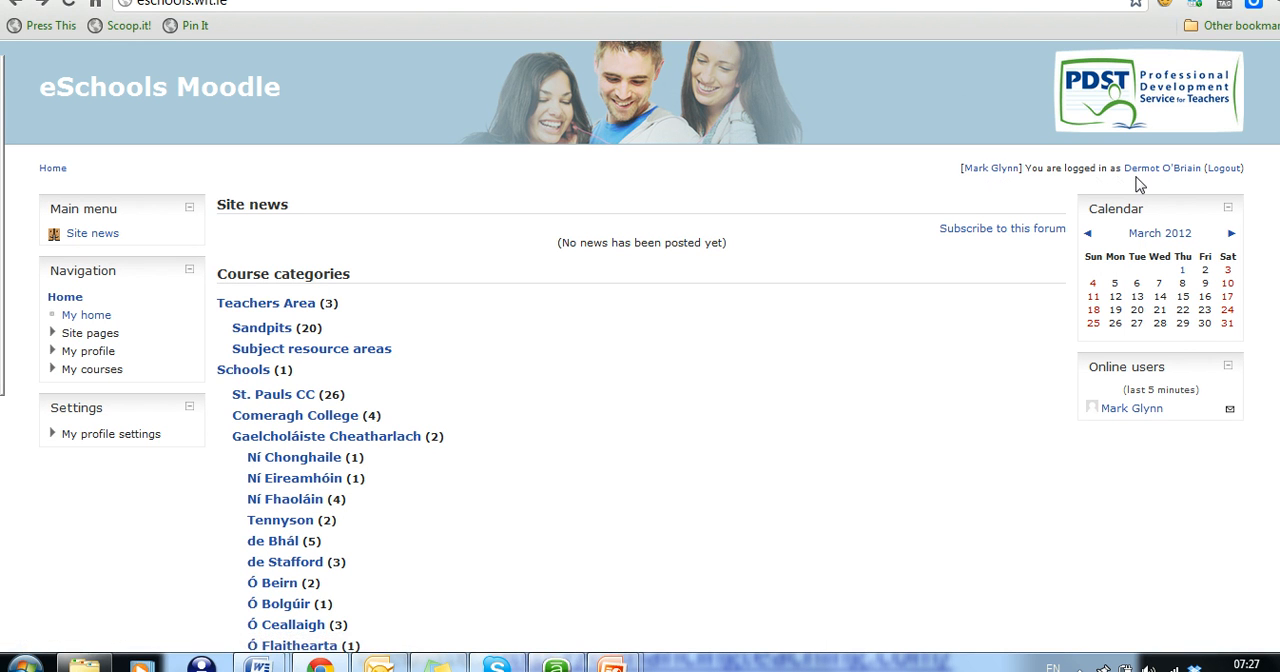
mouse_move(1150, 178)
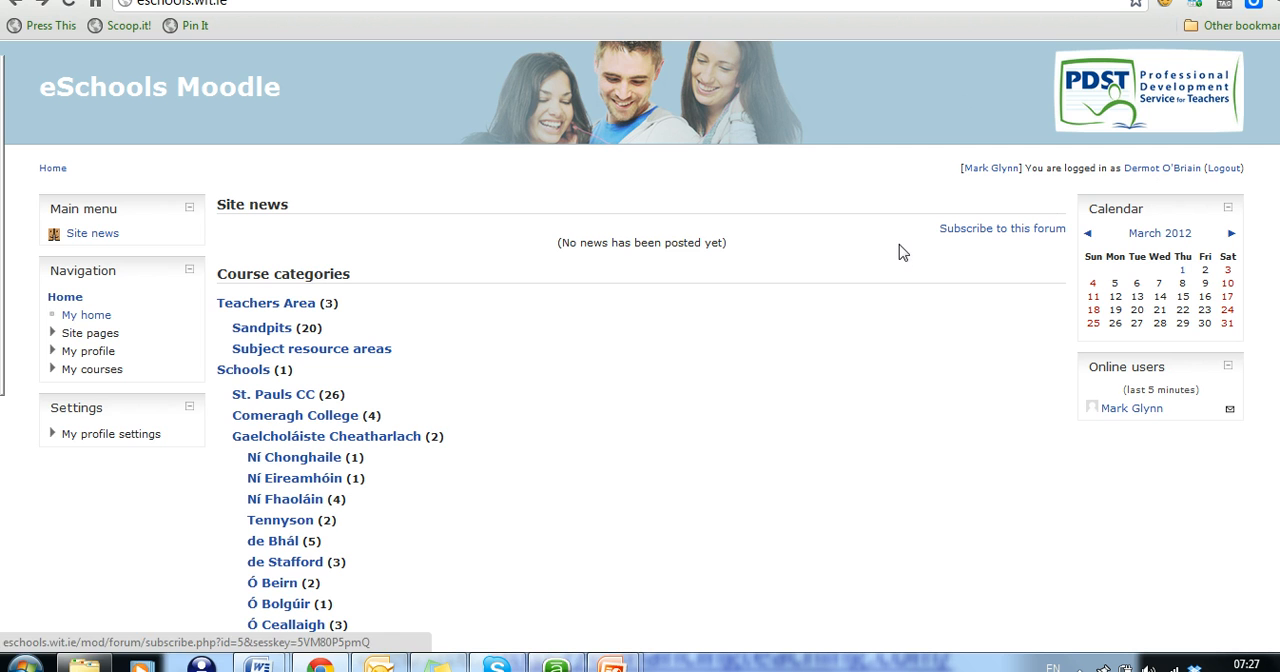
- Open the Gaelcholáiste Cheatharlach category and scroll to its French Cárthaigh and Technology courses
scroll("down", 3)
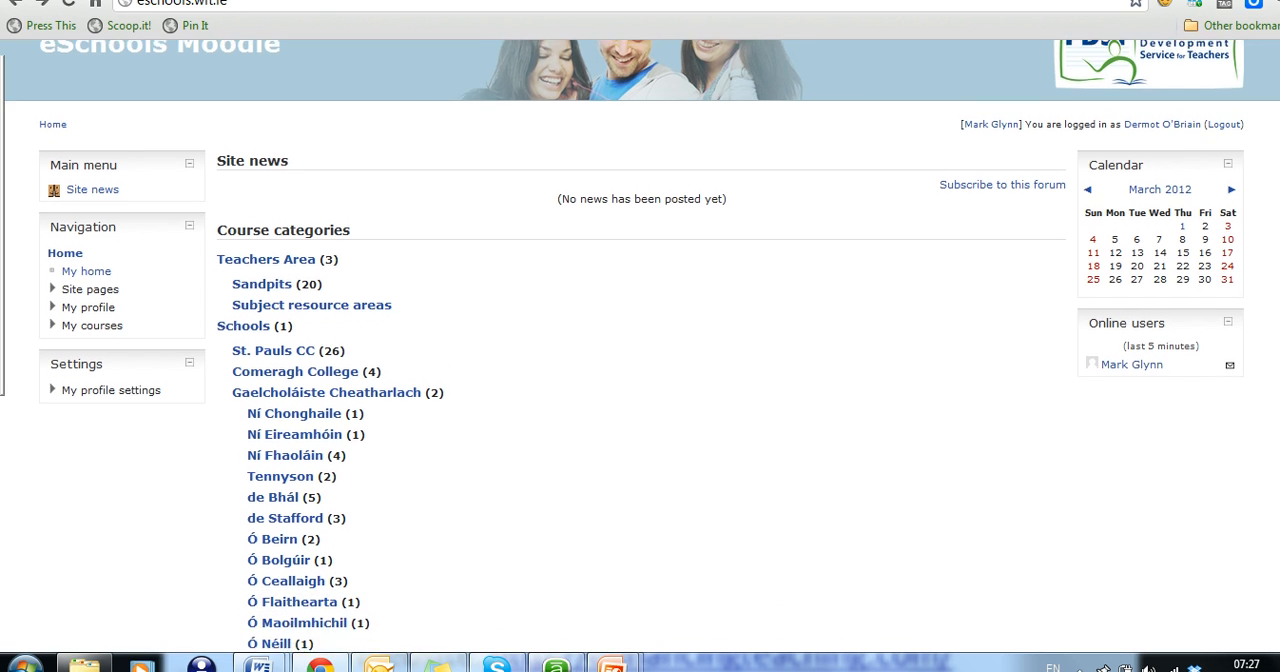
scroll("down", 3)
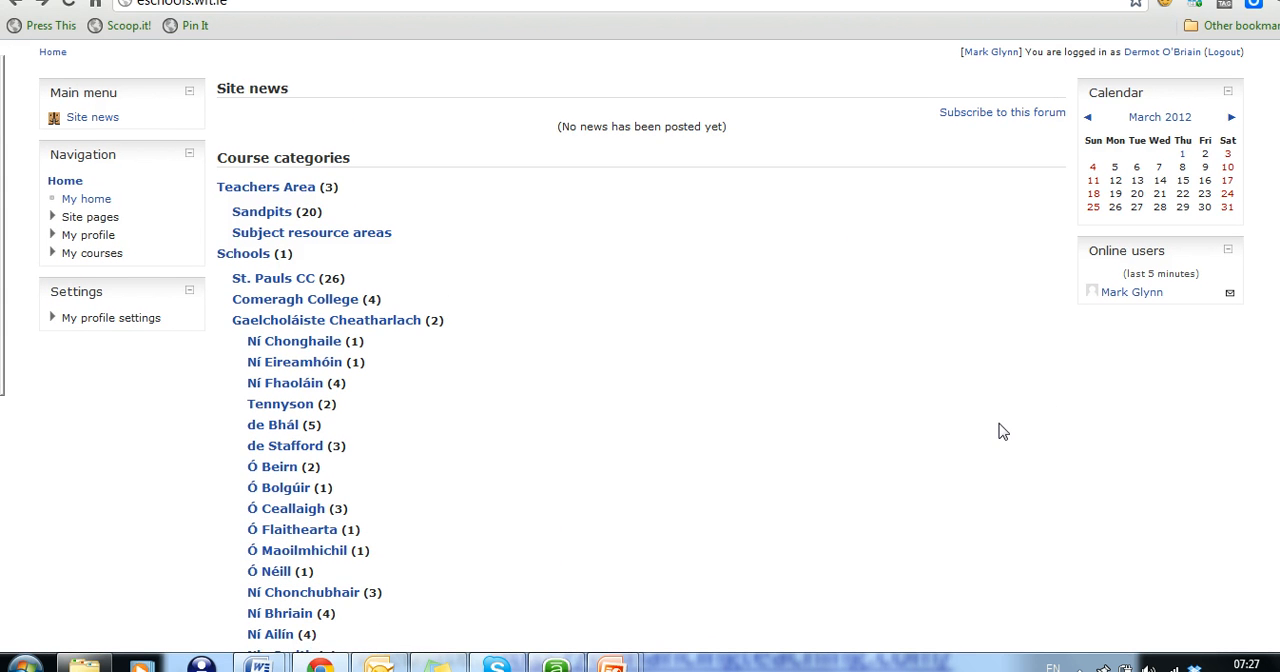
mouse_move(428, 366)
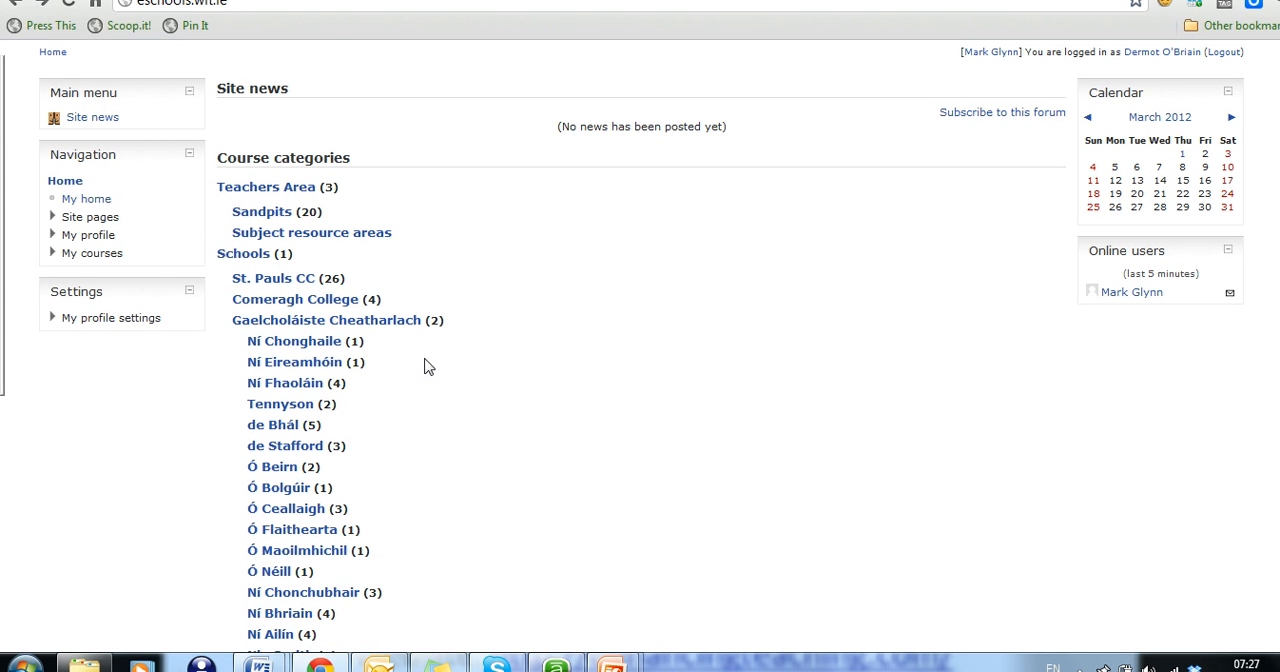
left_click(326, 319)
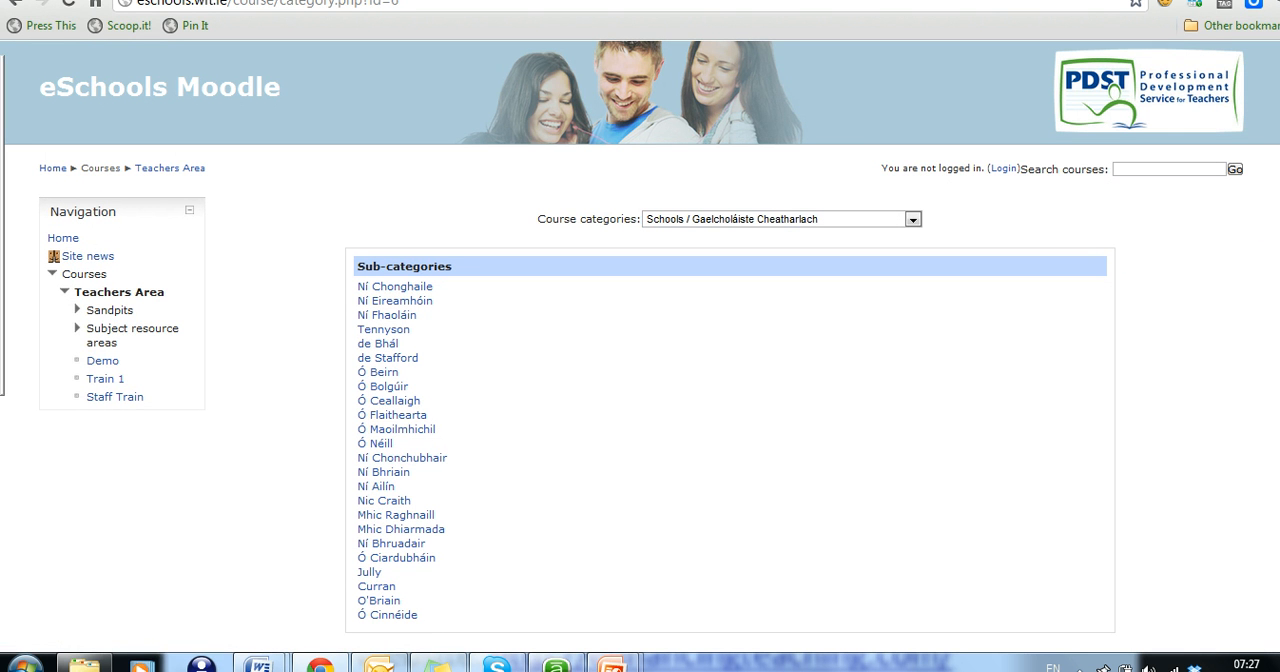
mouse_move(530, 483)
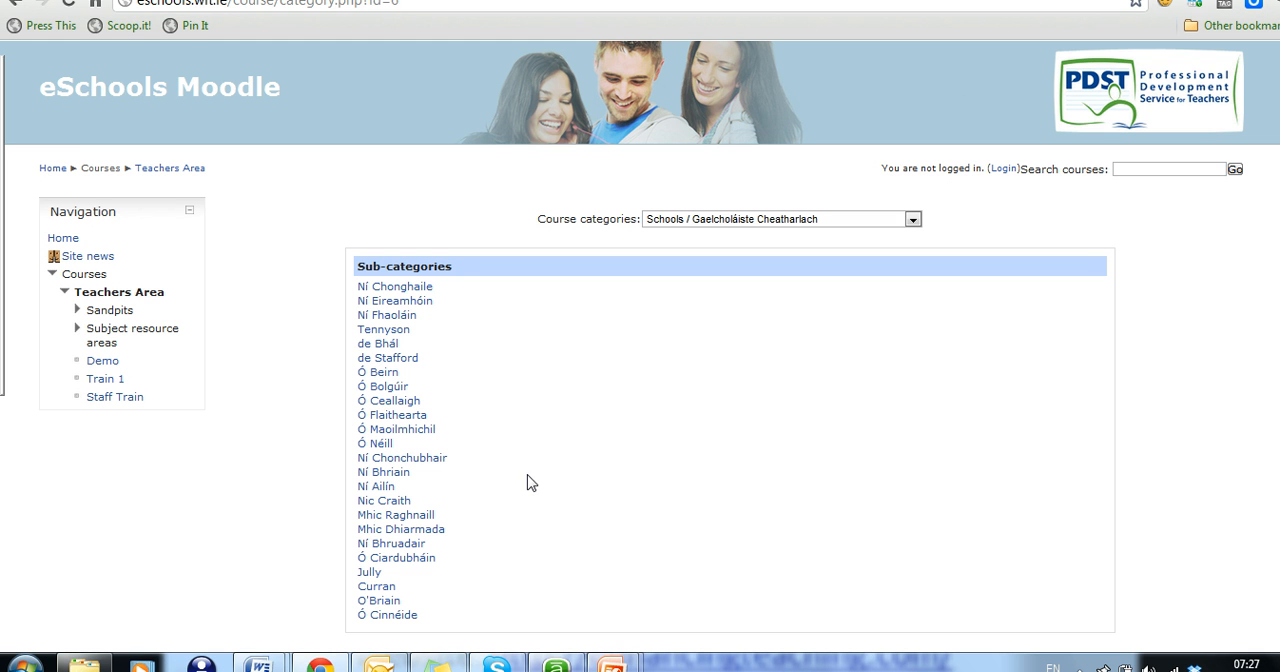
mouse_move(435, 322)
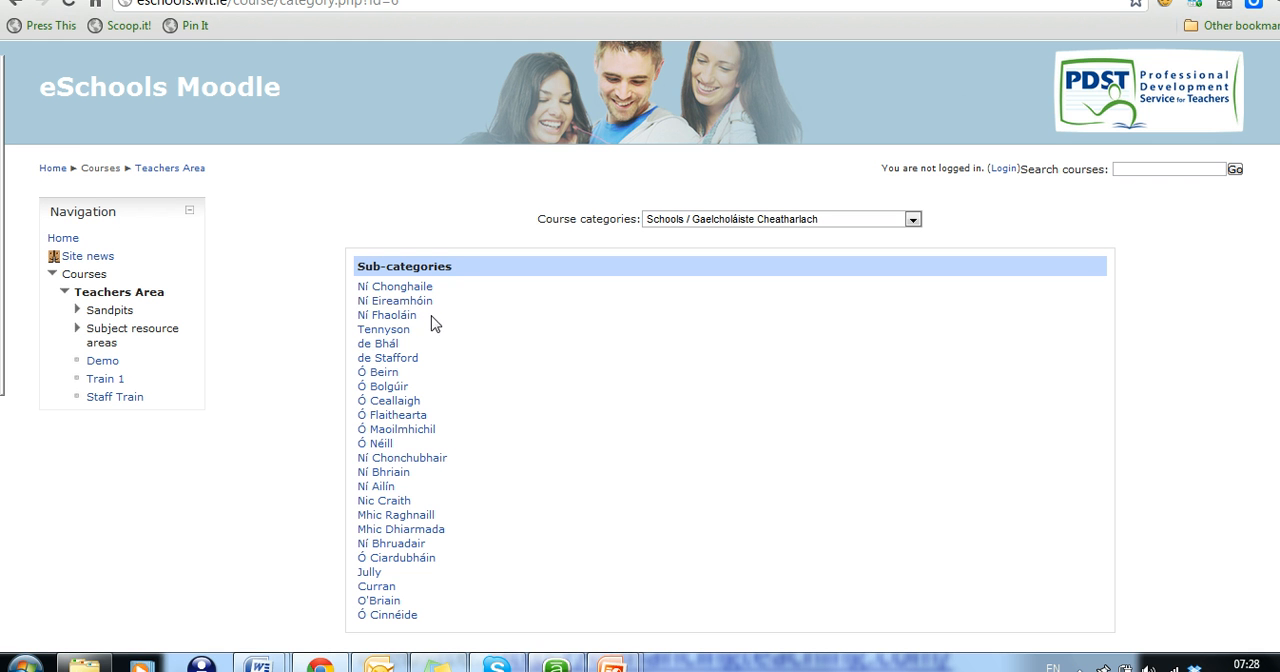
mouse_move(578, 349)
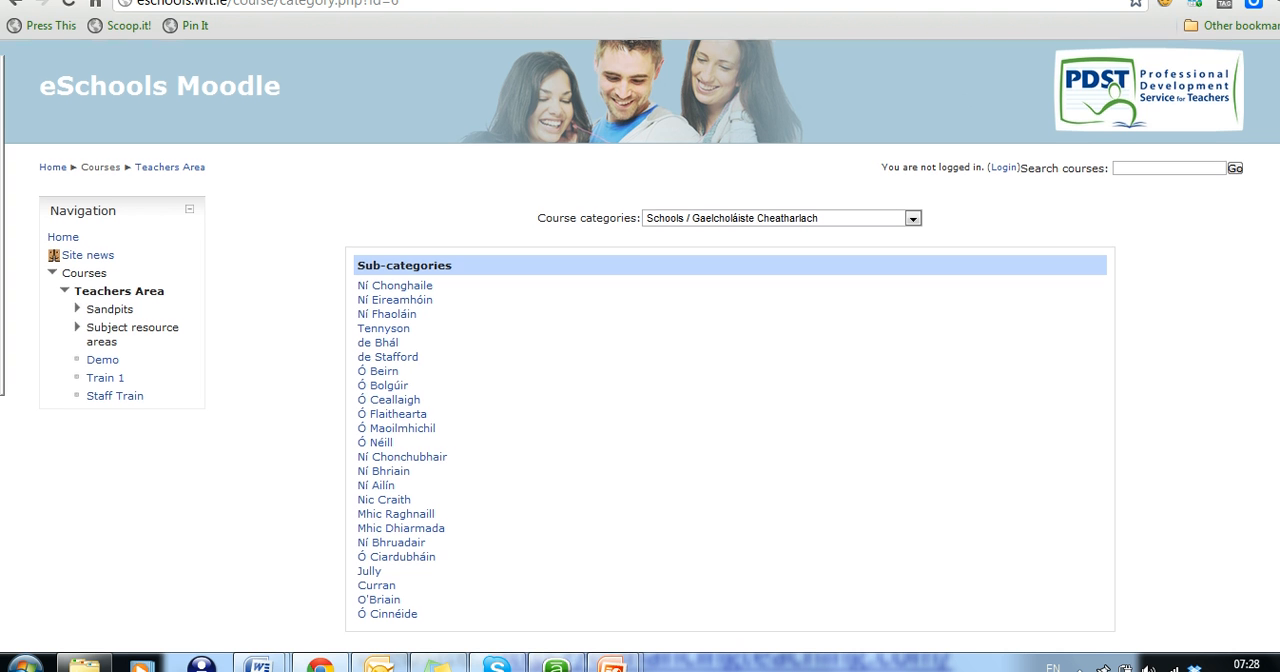
scroll("down", 3)
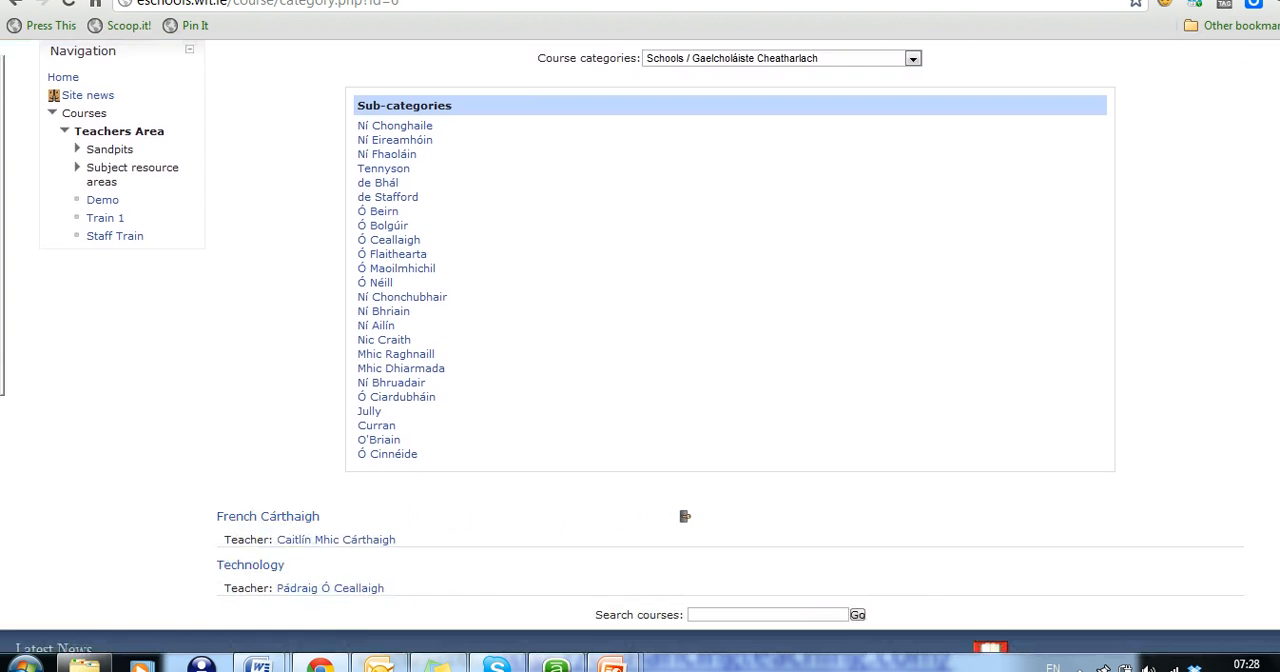
scroll("down", 3)
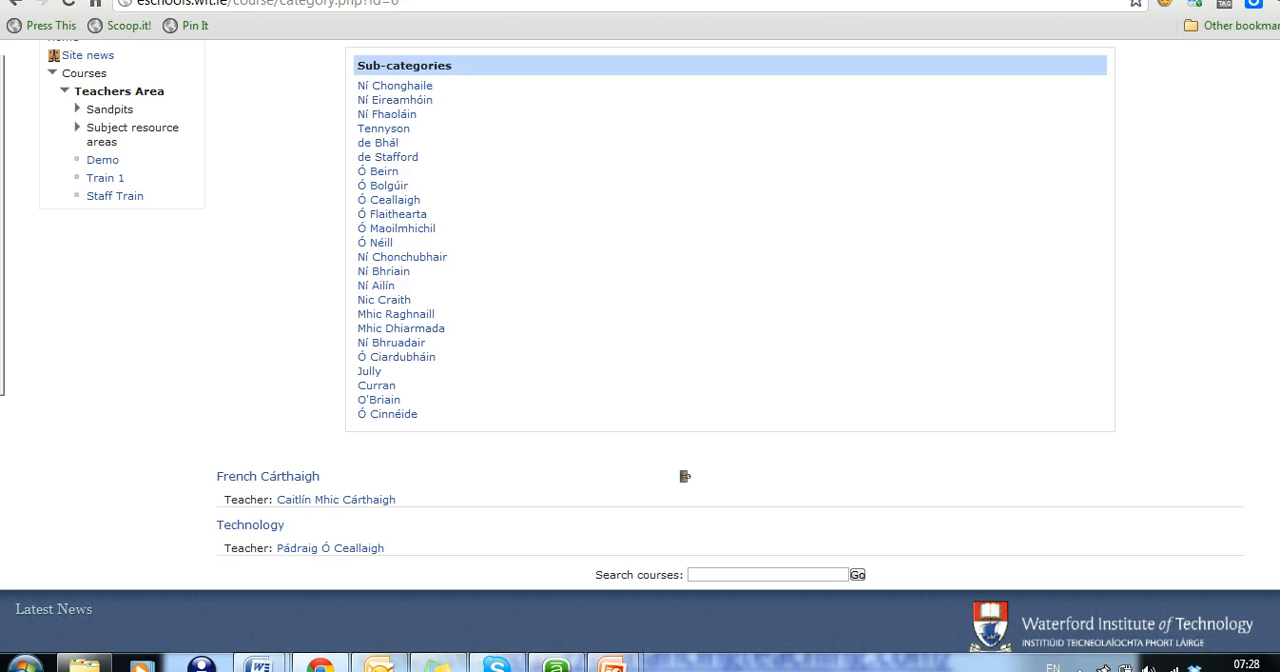
mouse_move(478, 165)
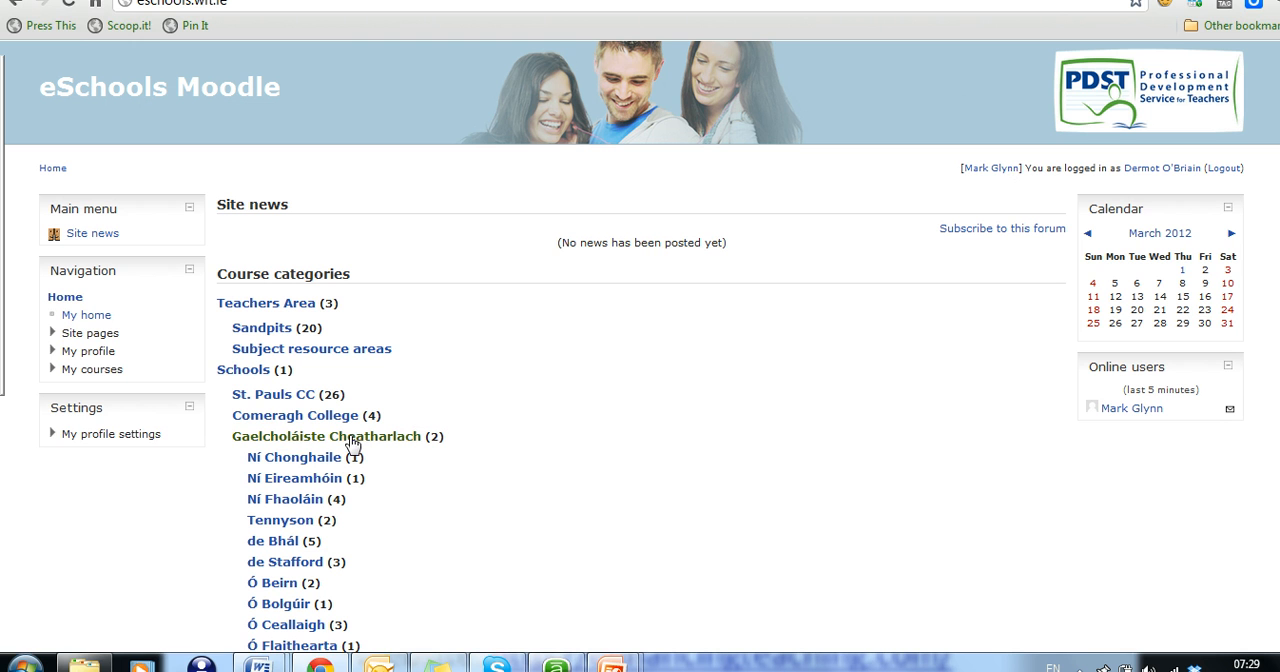
mouse_move(289, 421)
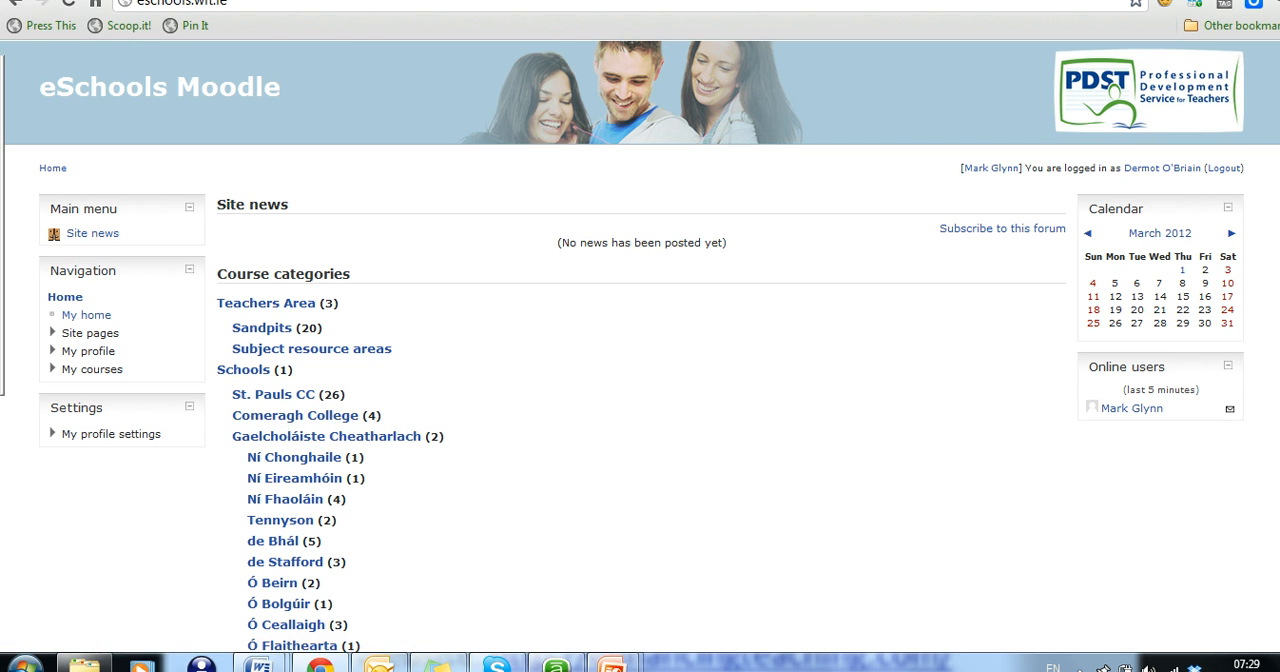
scroll("down", 3)
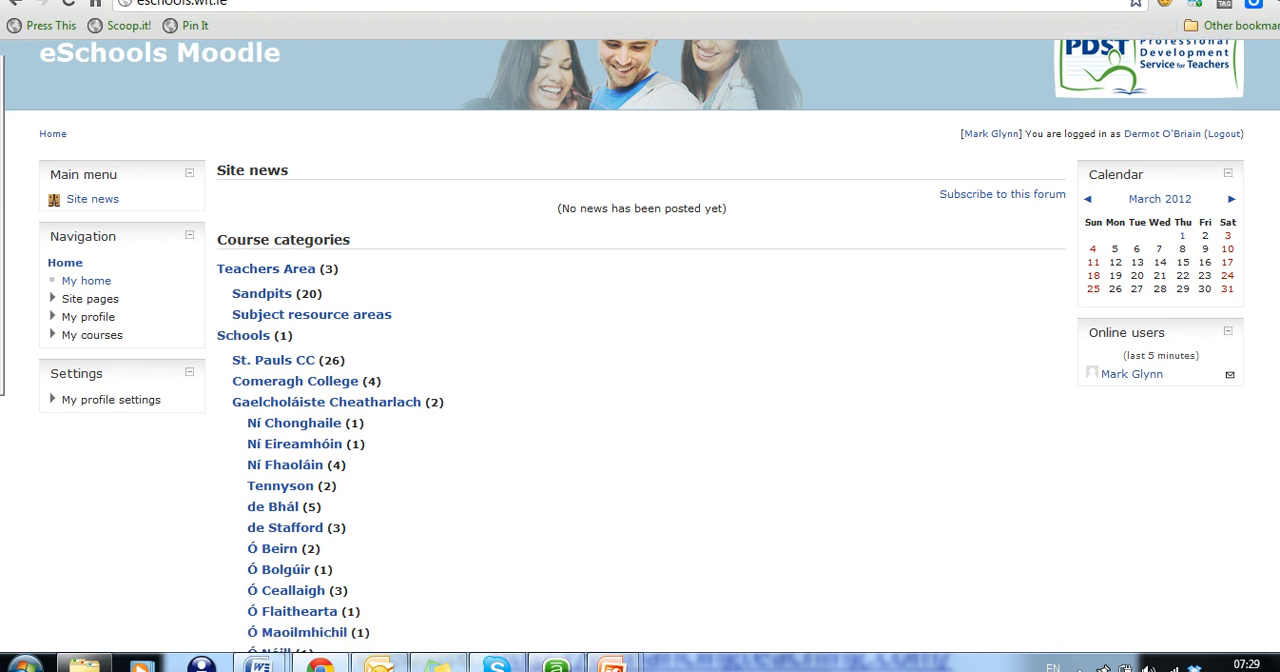
mouse_move(316, 393)
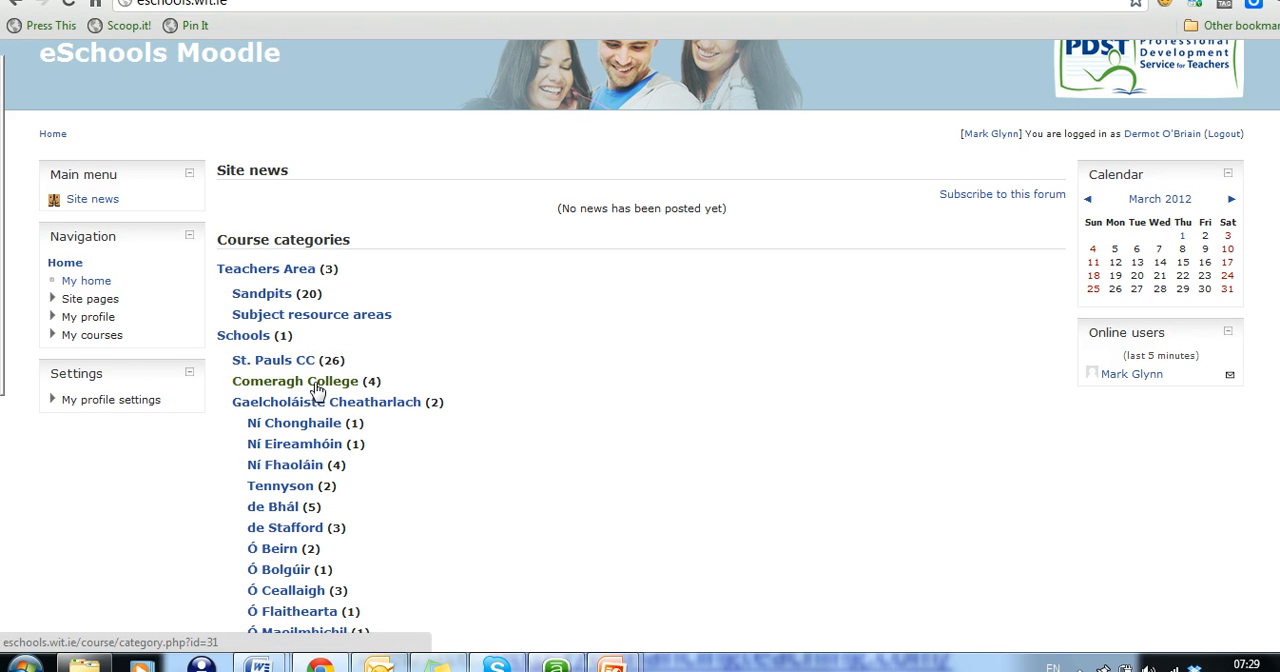
left_click(294, 381)
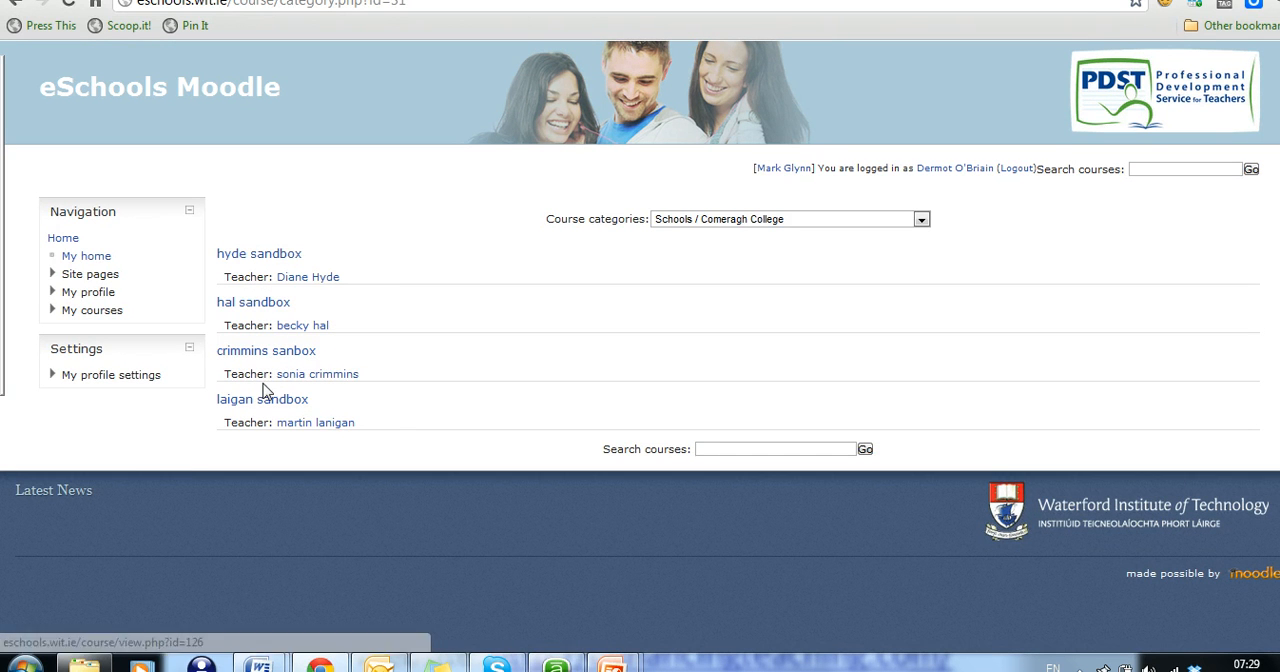
mouse_move(266, 391)
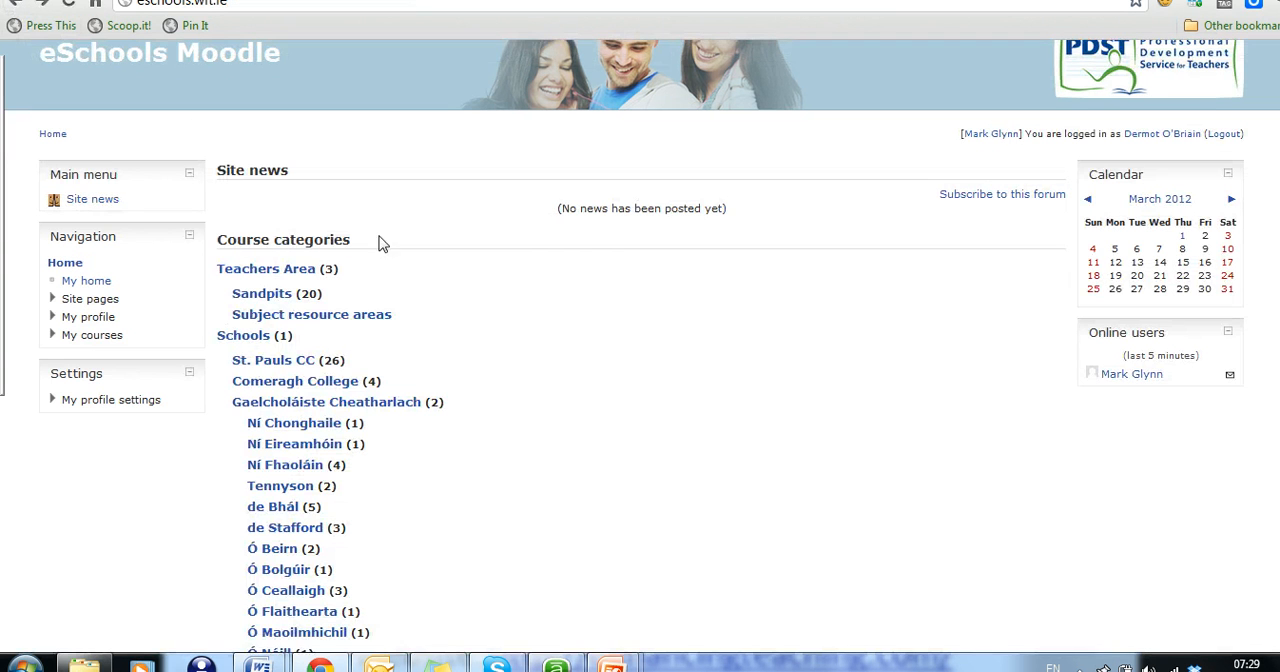
mouse_move(345, 410)
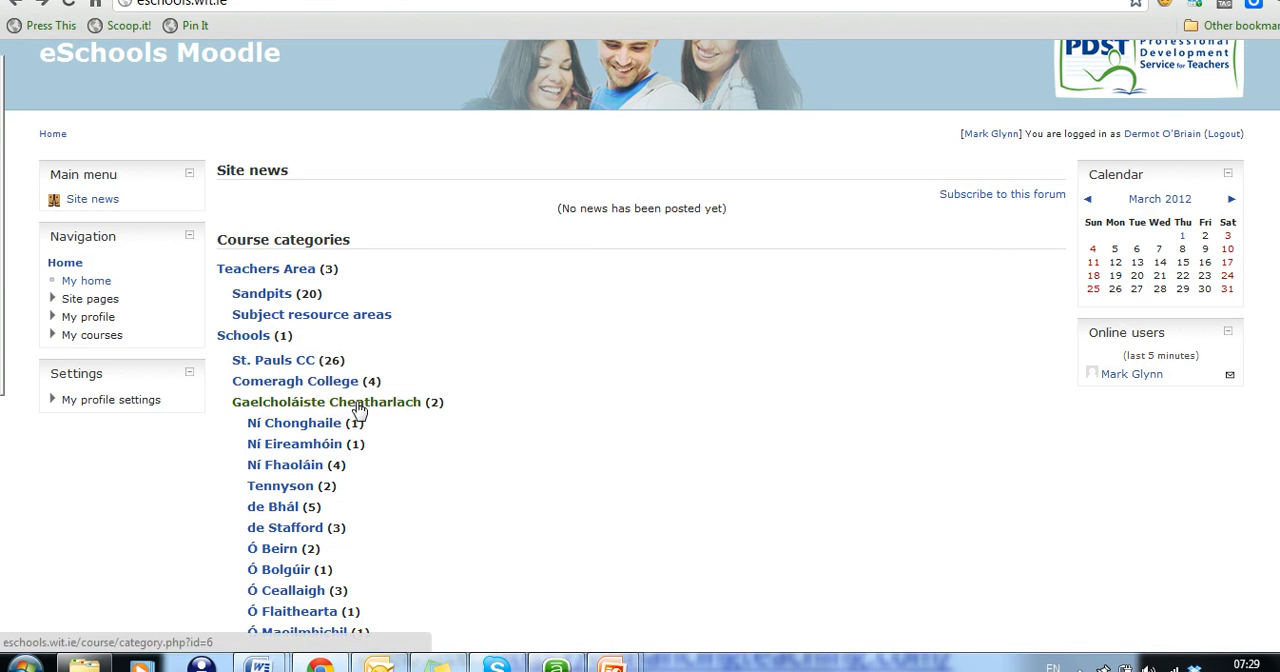
- Reopen Gaelcholáiste Cheatharlach and scroll down toward the Add a new course link
left_click(326, 402)
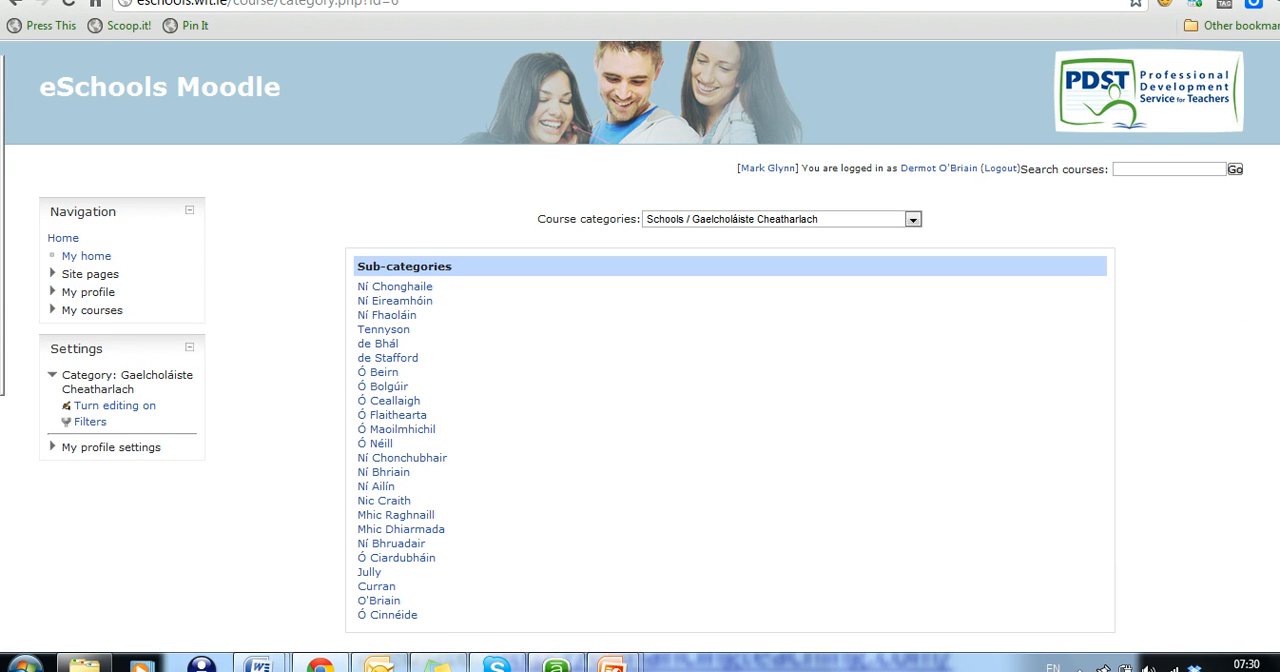
scroll("down", 3)
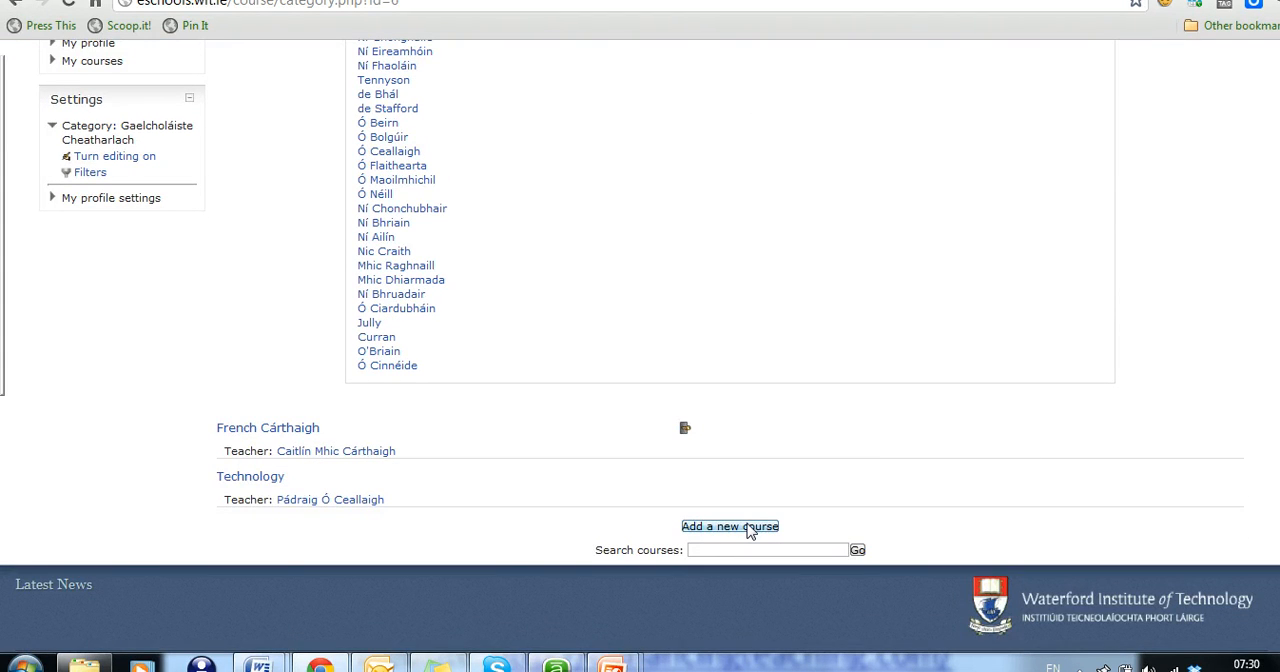
mouse_move(739, 530)
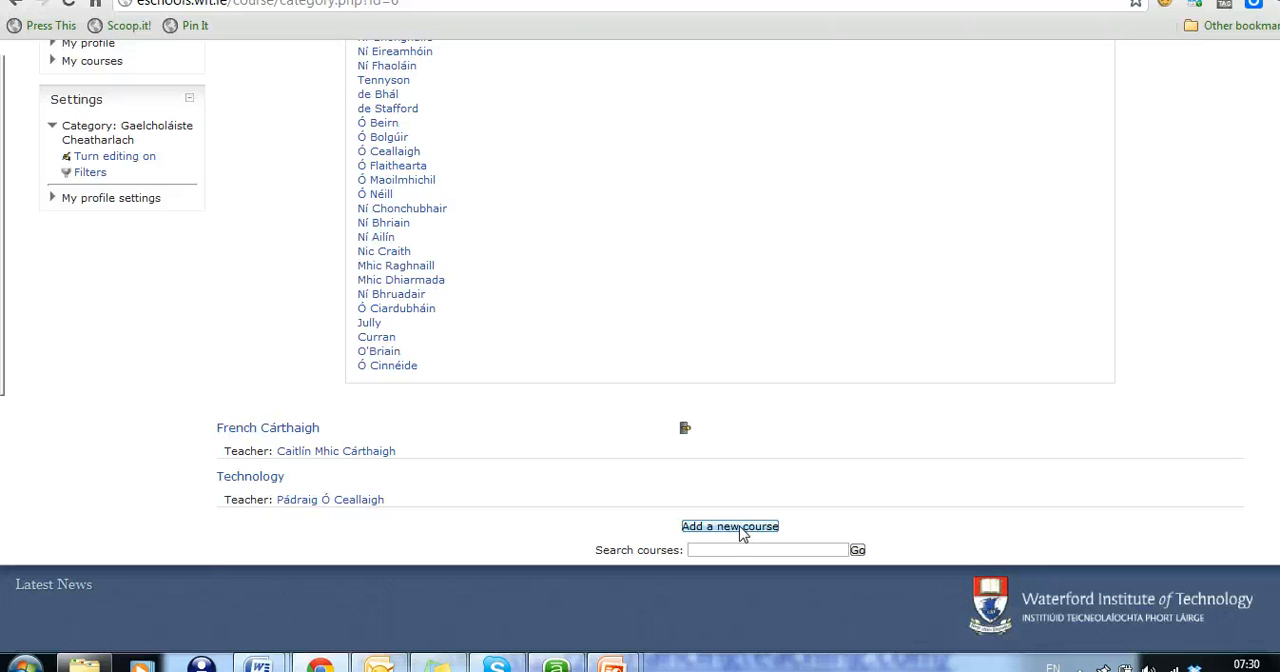
- Start a new course with full name 'English 101' and short name 'Eng101'
left_click(729, 526)
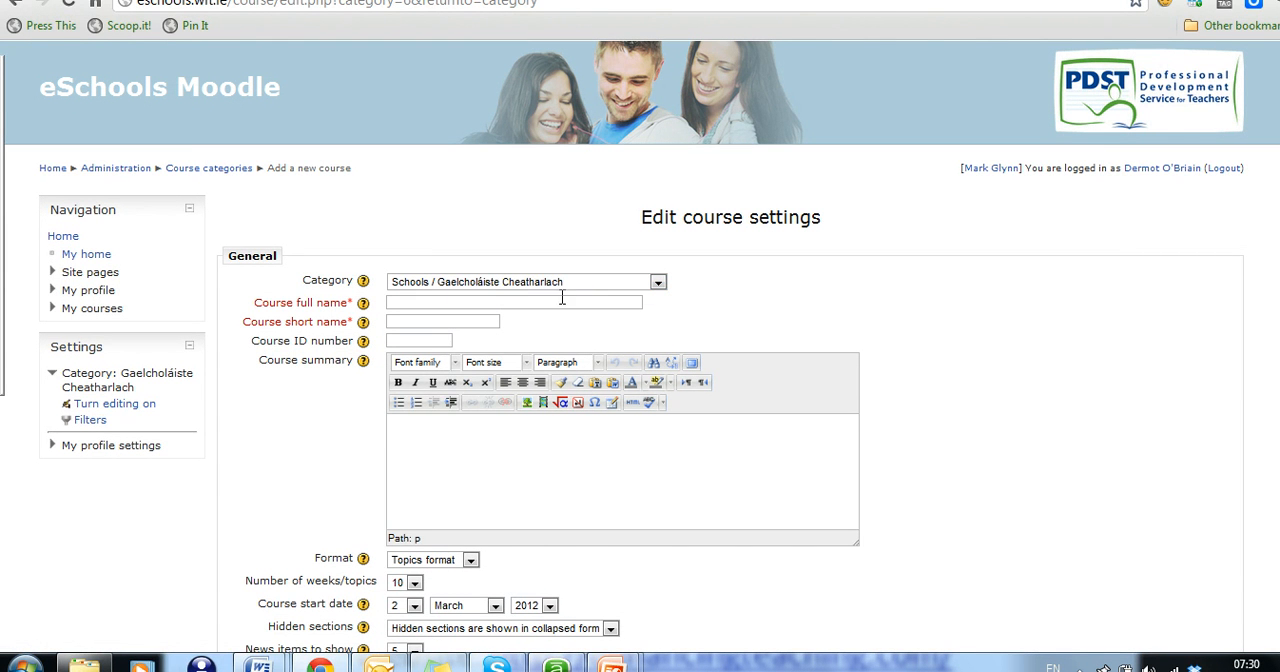
left_click(513, 302)
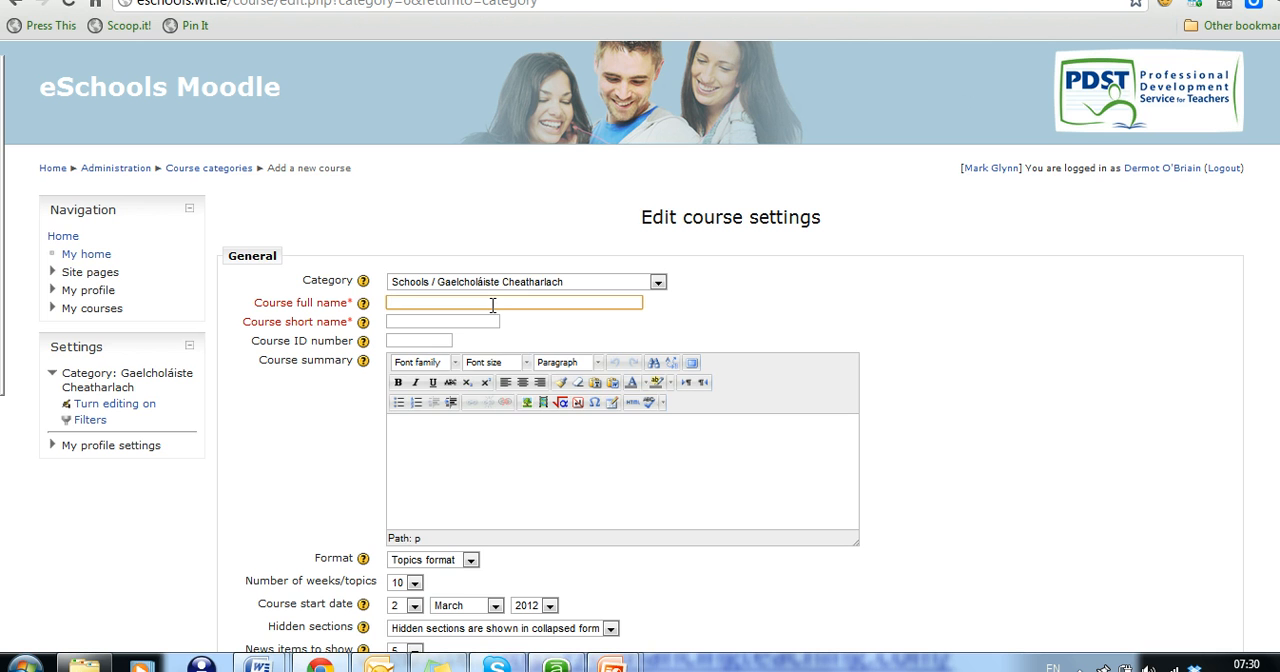
type("English 101")
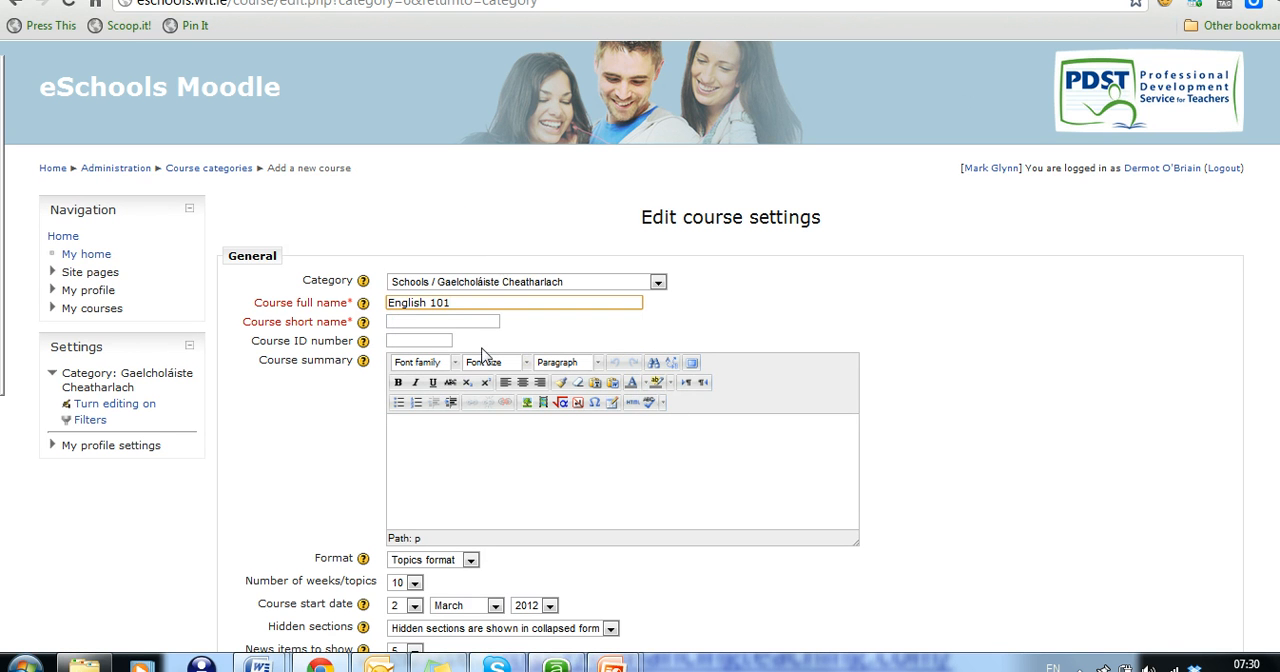
left_click(442, 321)
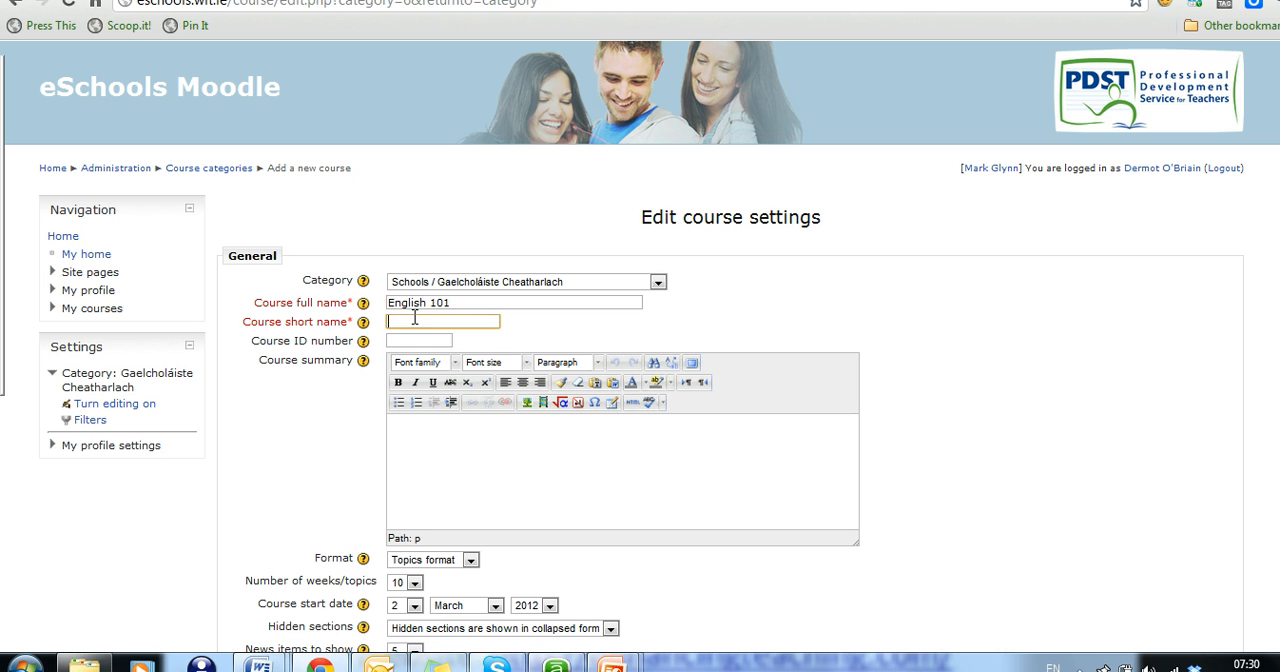
type("Eng101")
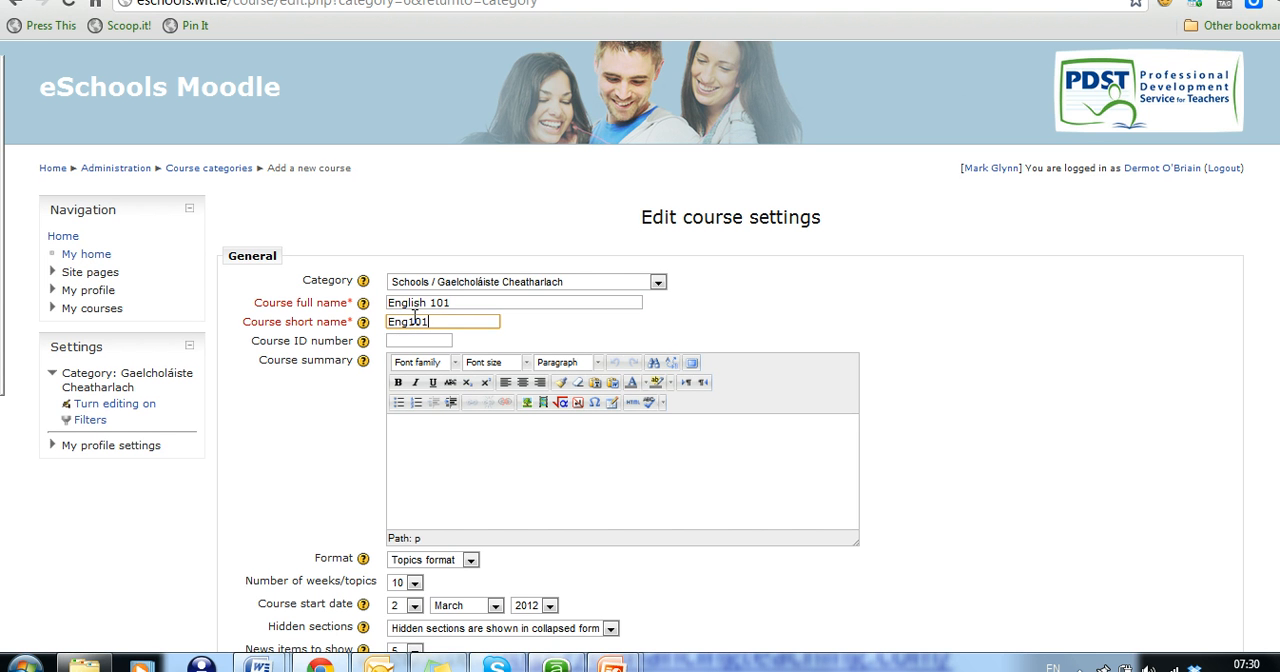
- Save the new English 101 course settings at the bottom of the form
scroll("down", 3)
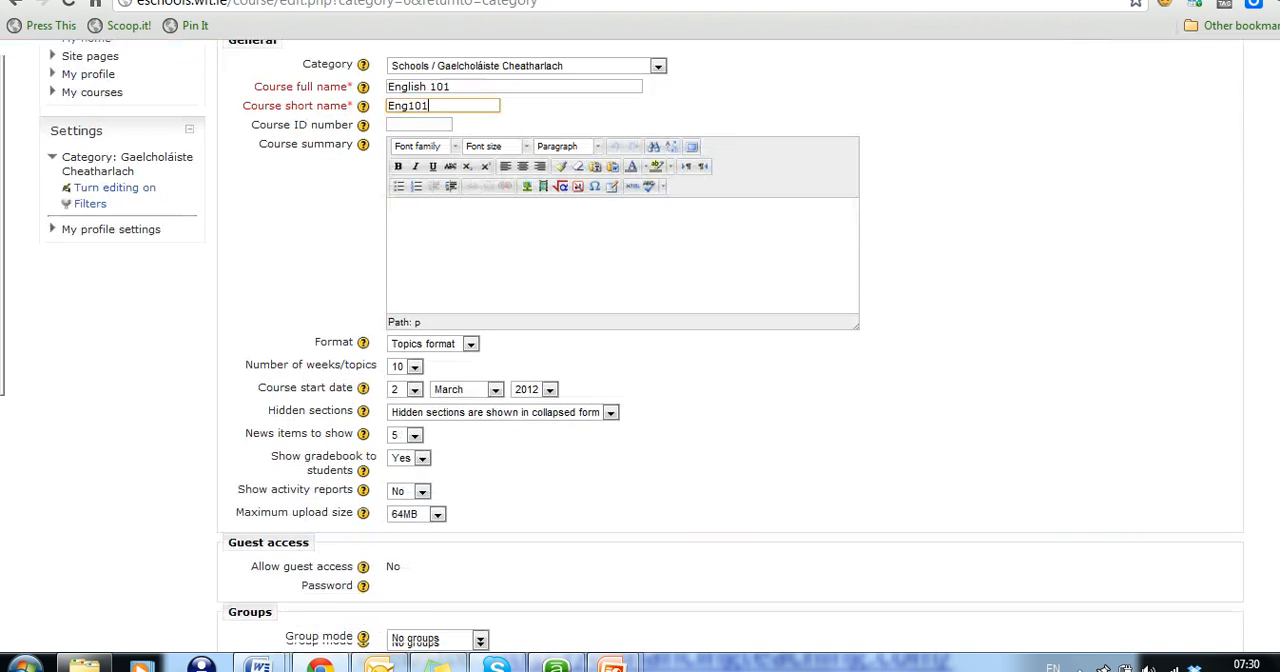
scroll("down", 3)
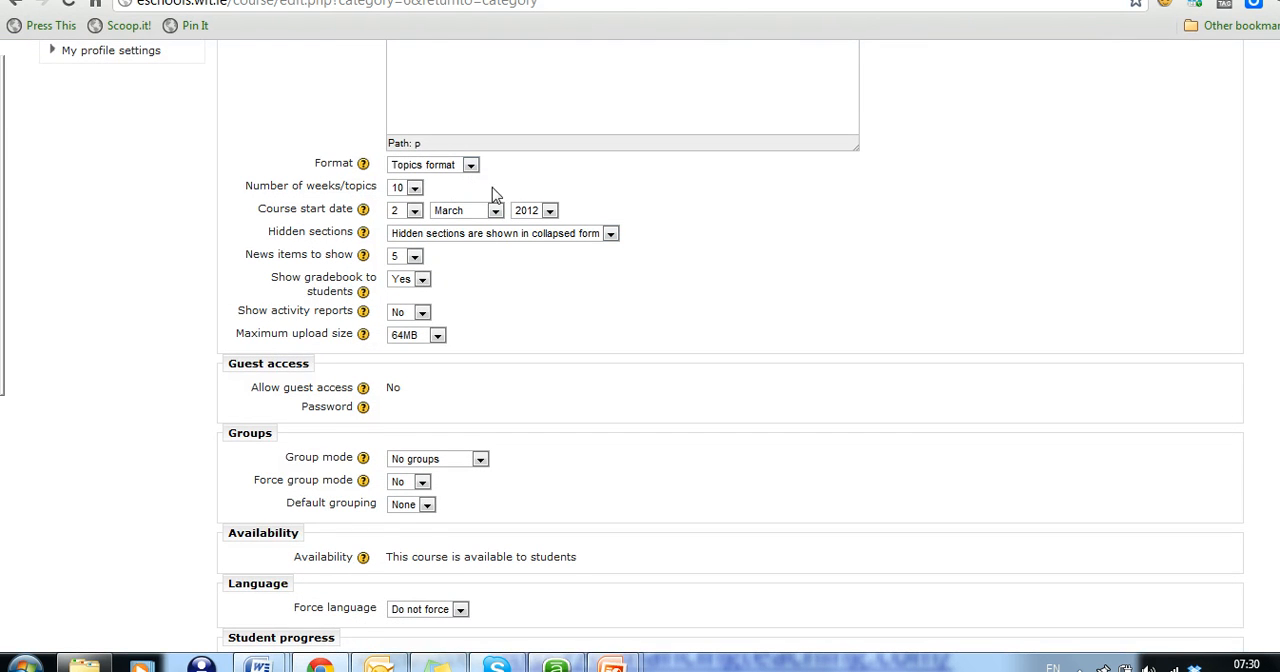
scroll("down", 3)
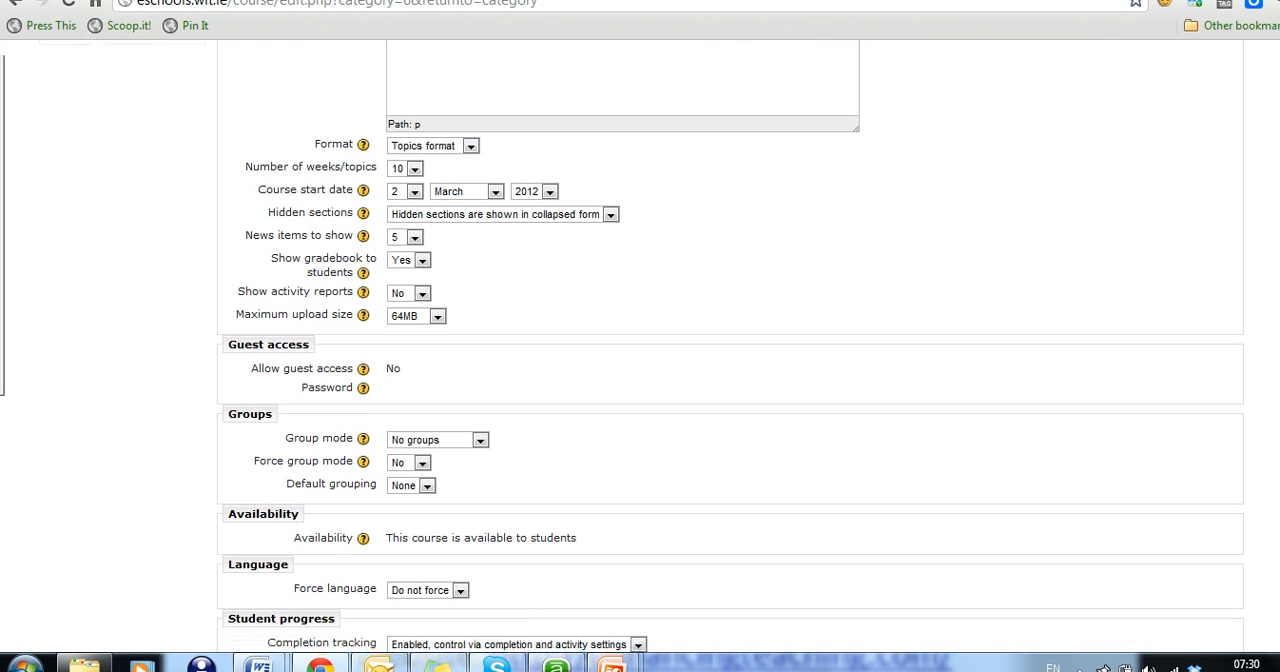
mouse_move(368, 274)
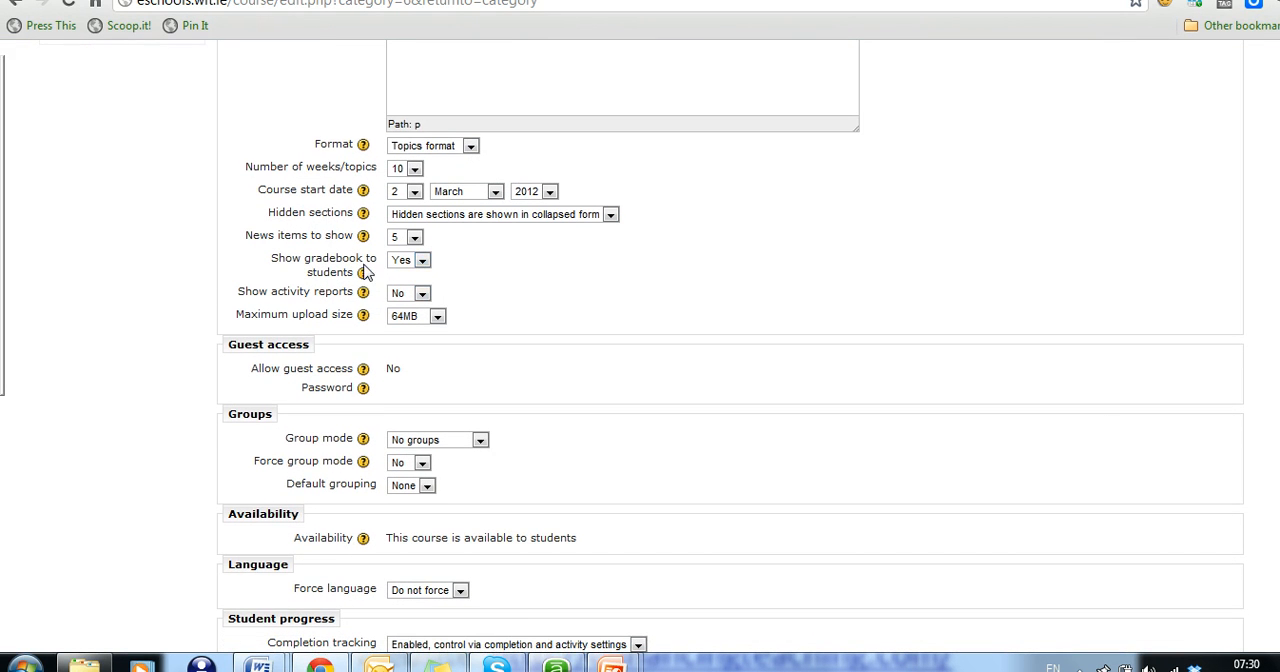
mouse_move(361, 272)
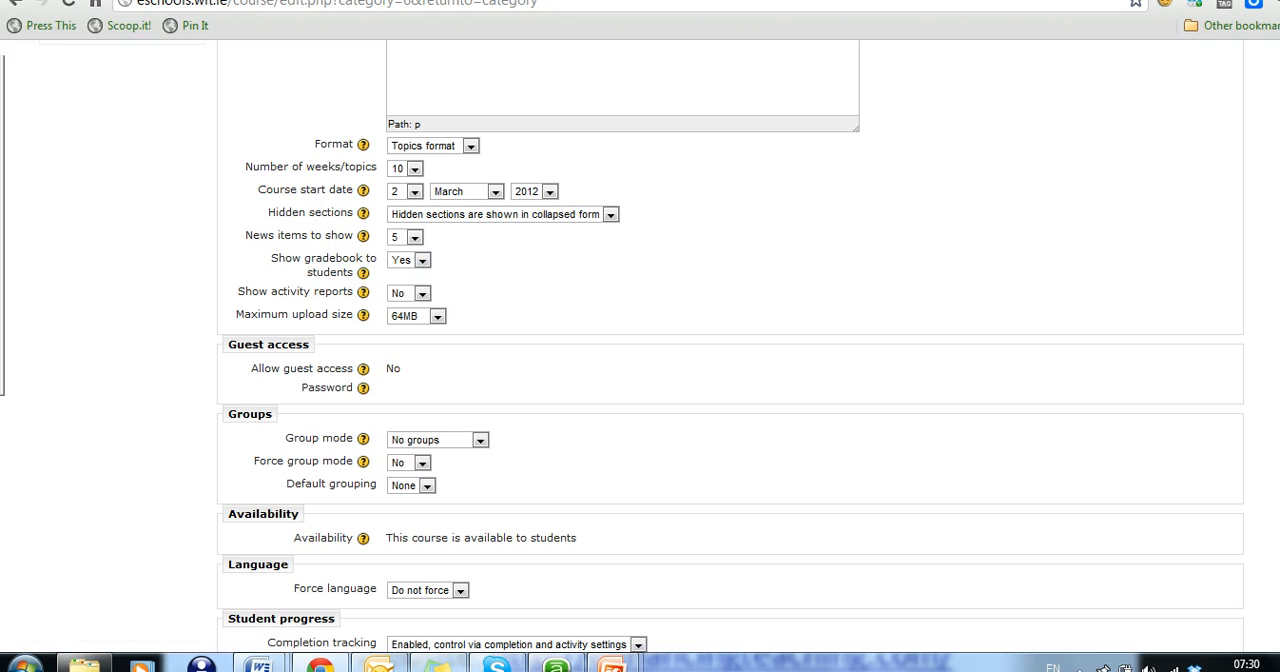
scroll("down", 3)
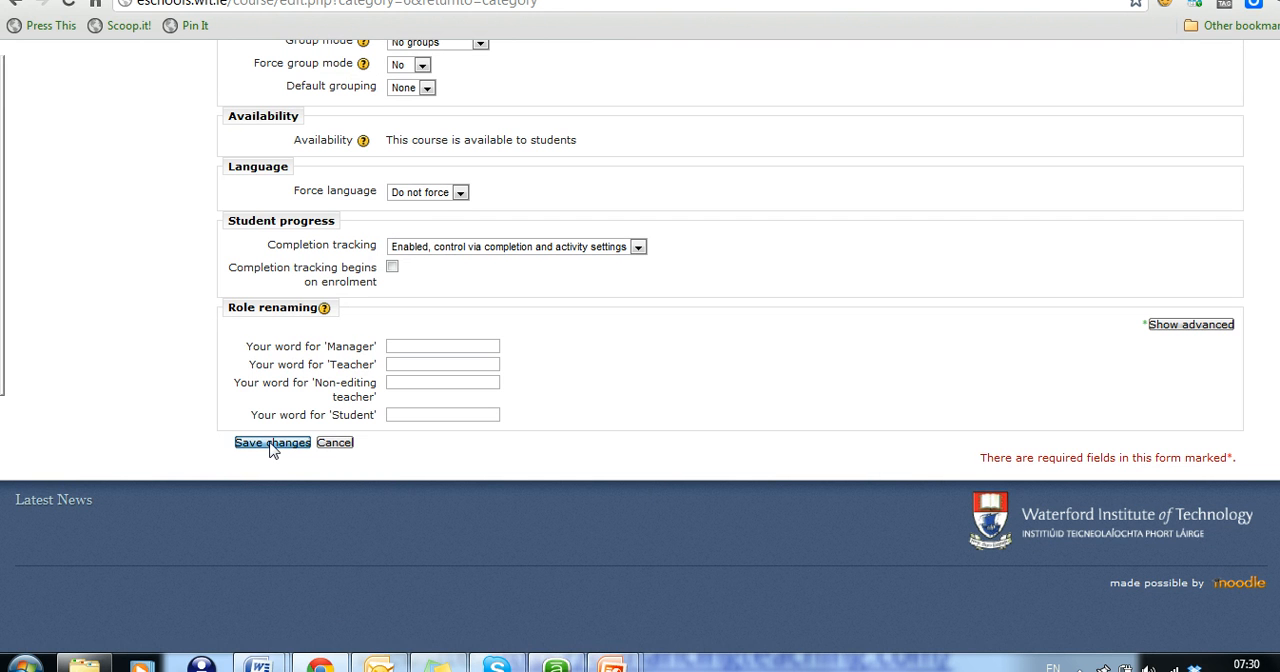
left_click(272, 442)
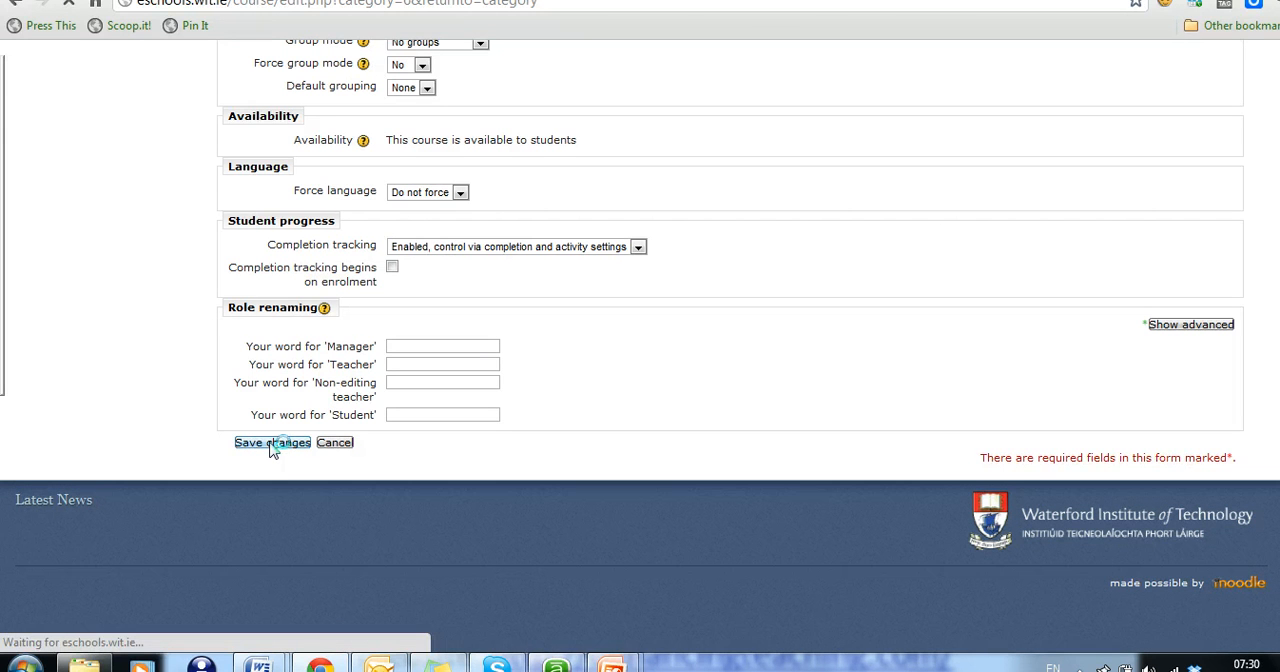
left_click(271, 442)
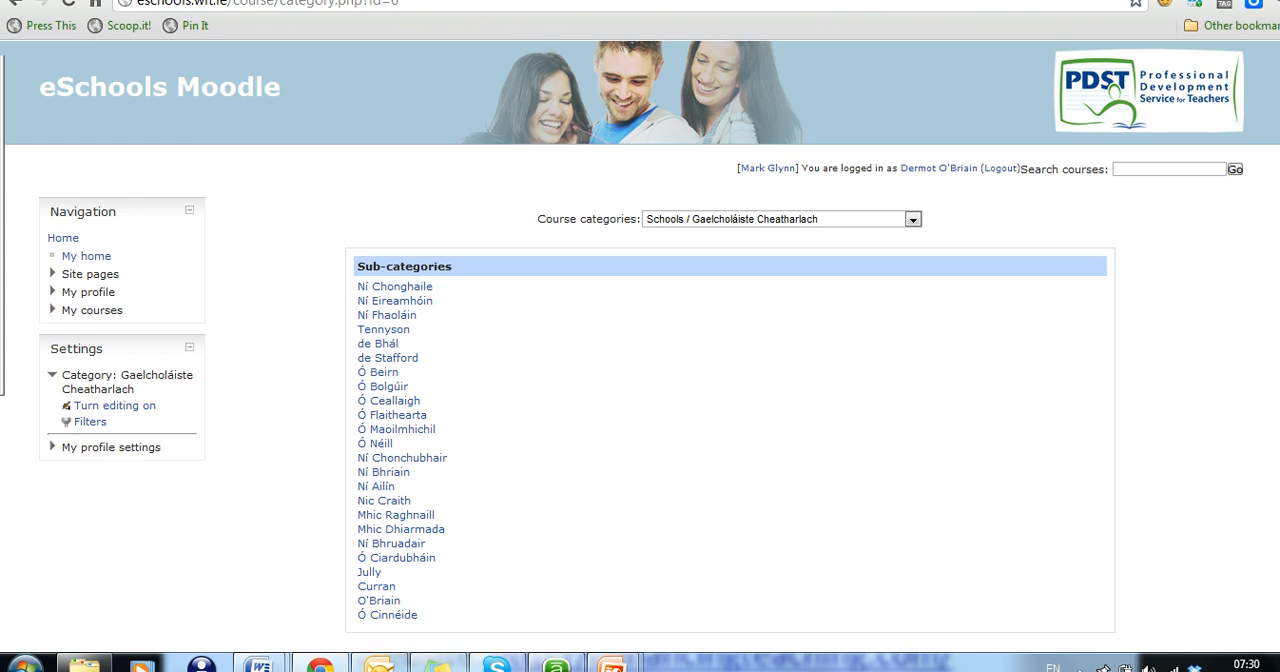
- Open the English 101 (Eng101) course from Gaelcholáiste Cheatharlach's course list
scroll("down", 3)
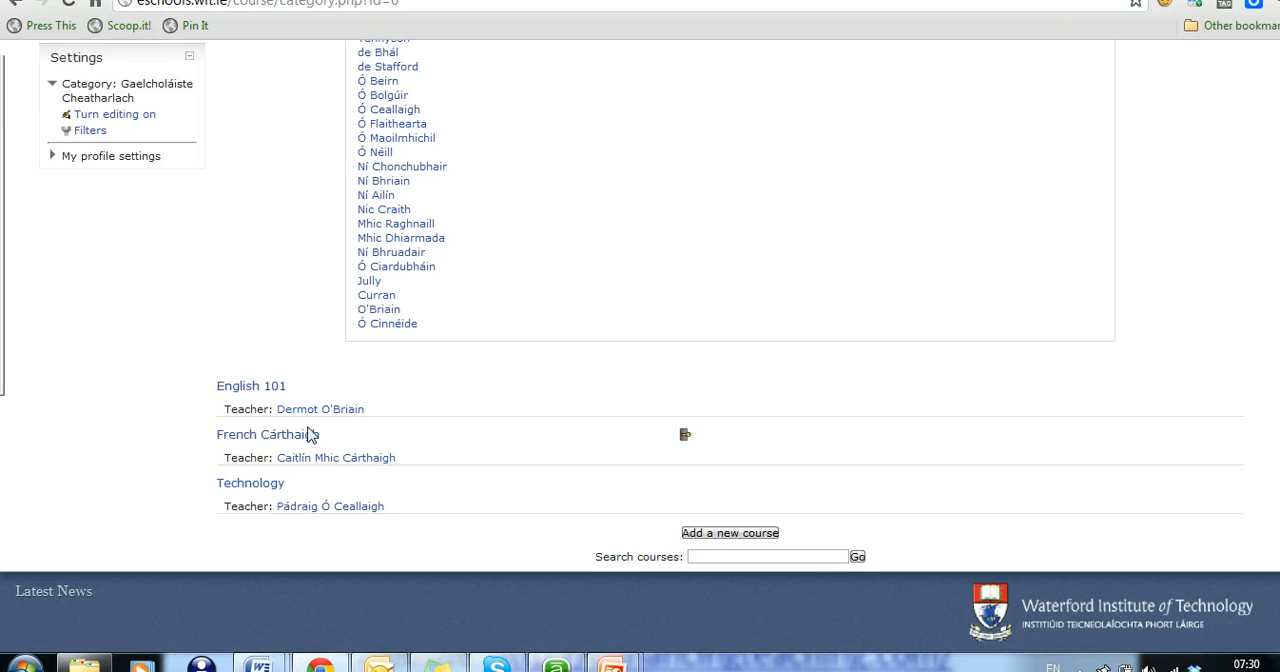
mouse_move(249, 386)
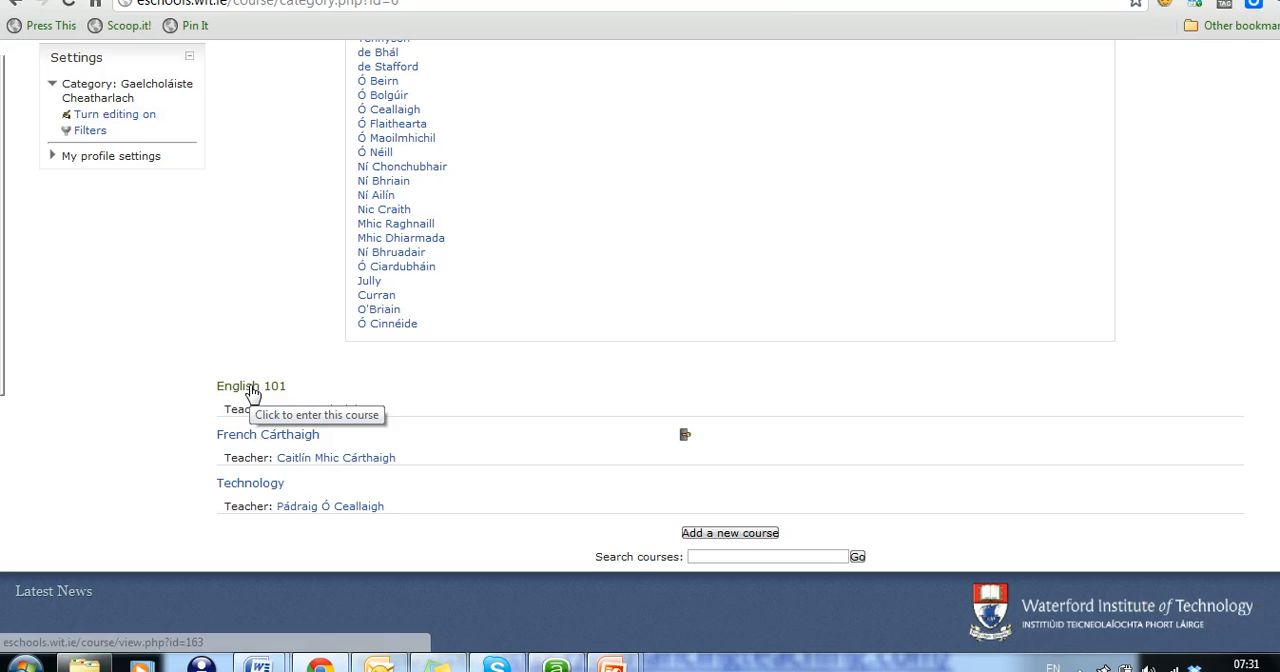
left_click(250, 386)
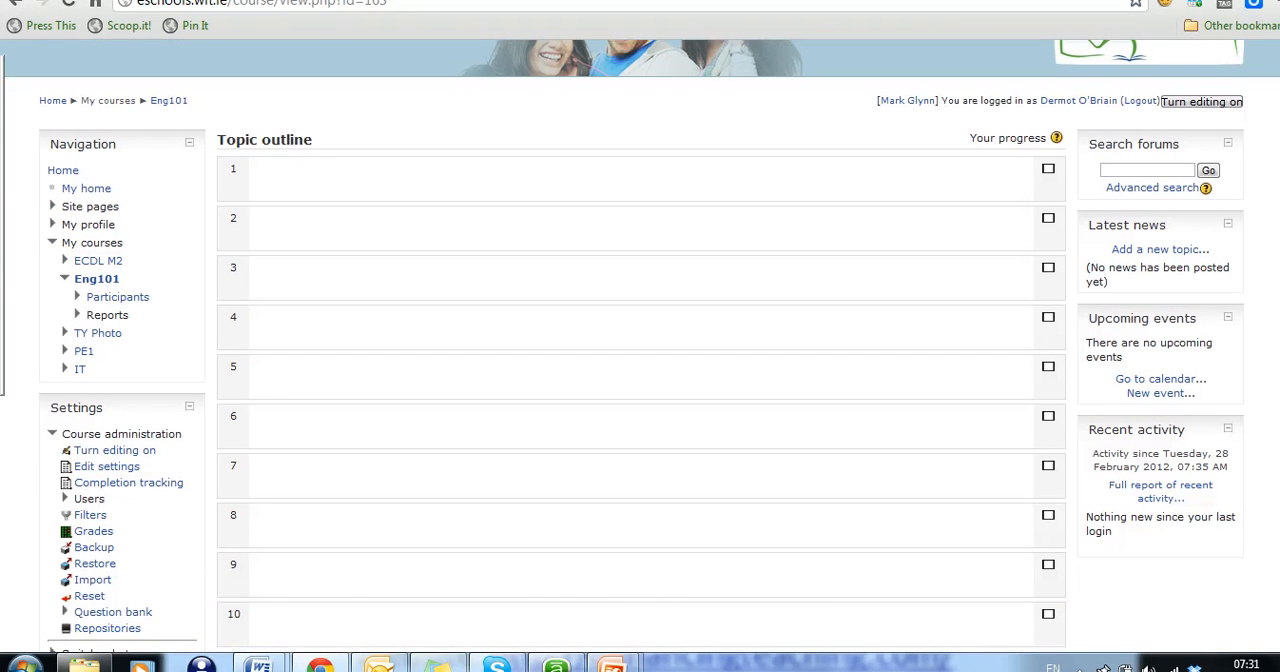
mouse_move(62, 78)
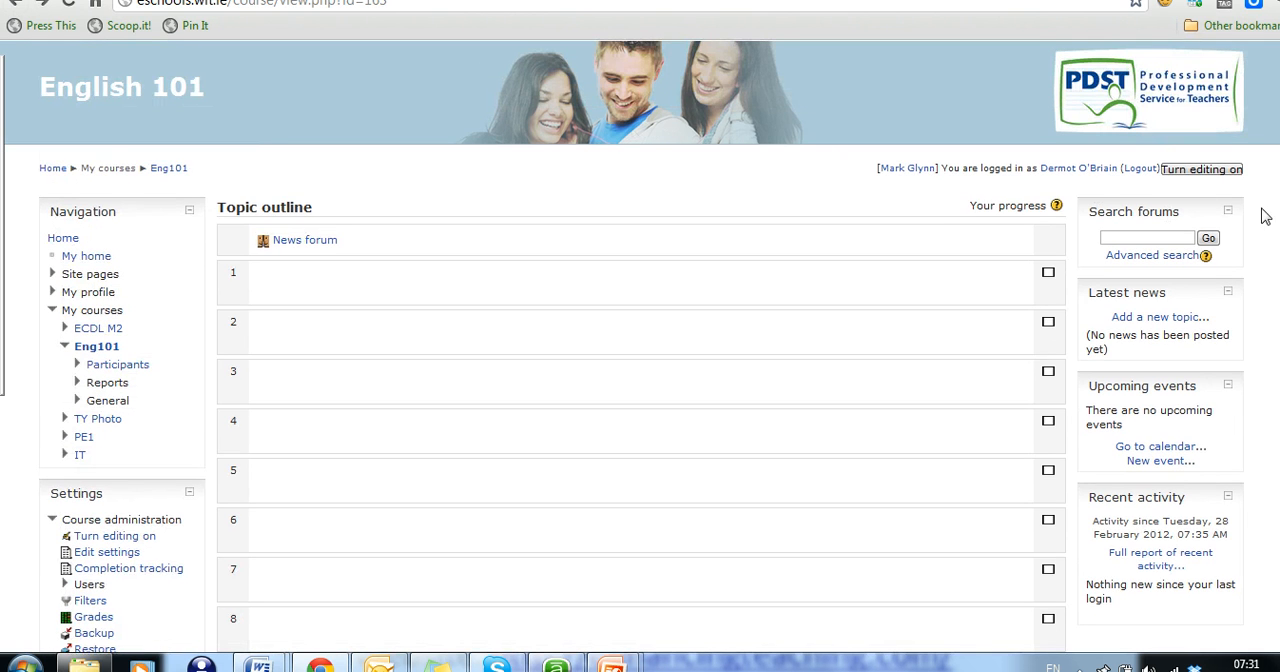
- Open Enrolled users for English 101 under Course administration > Users
scroll("down", 3)
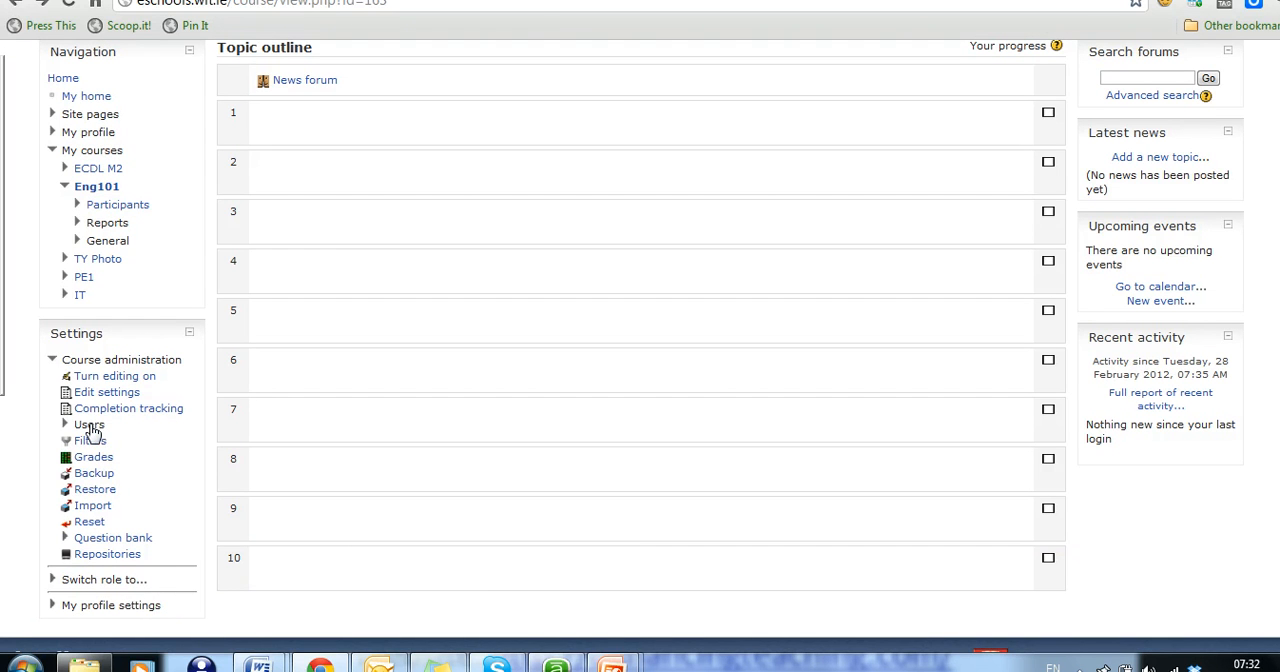
left_click(89, 425)
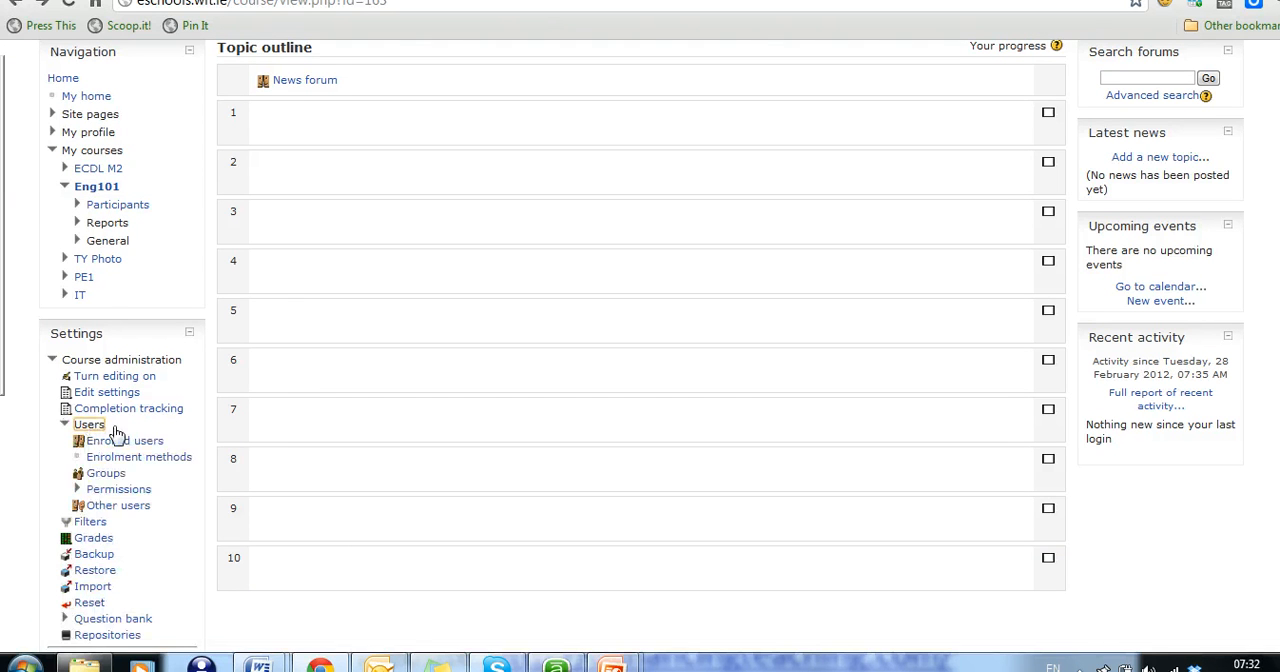
left_click(123, 440)
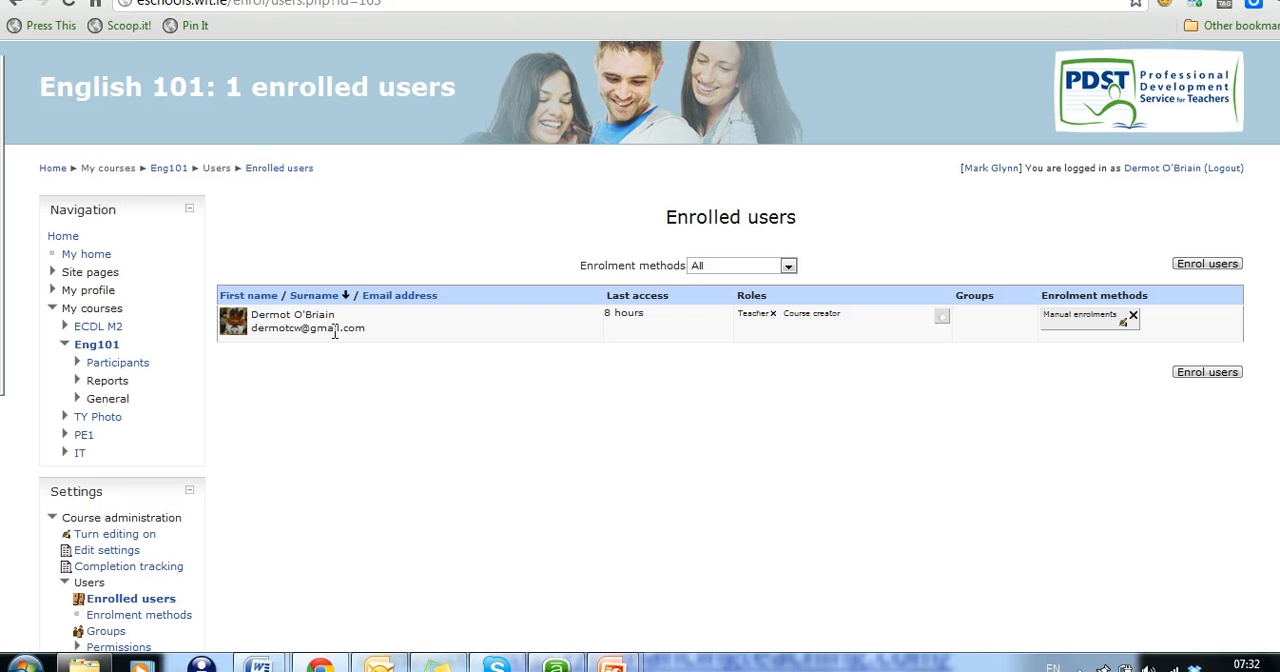
mouse_move(318, 328)
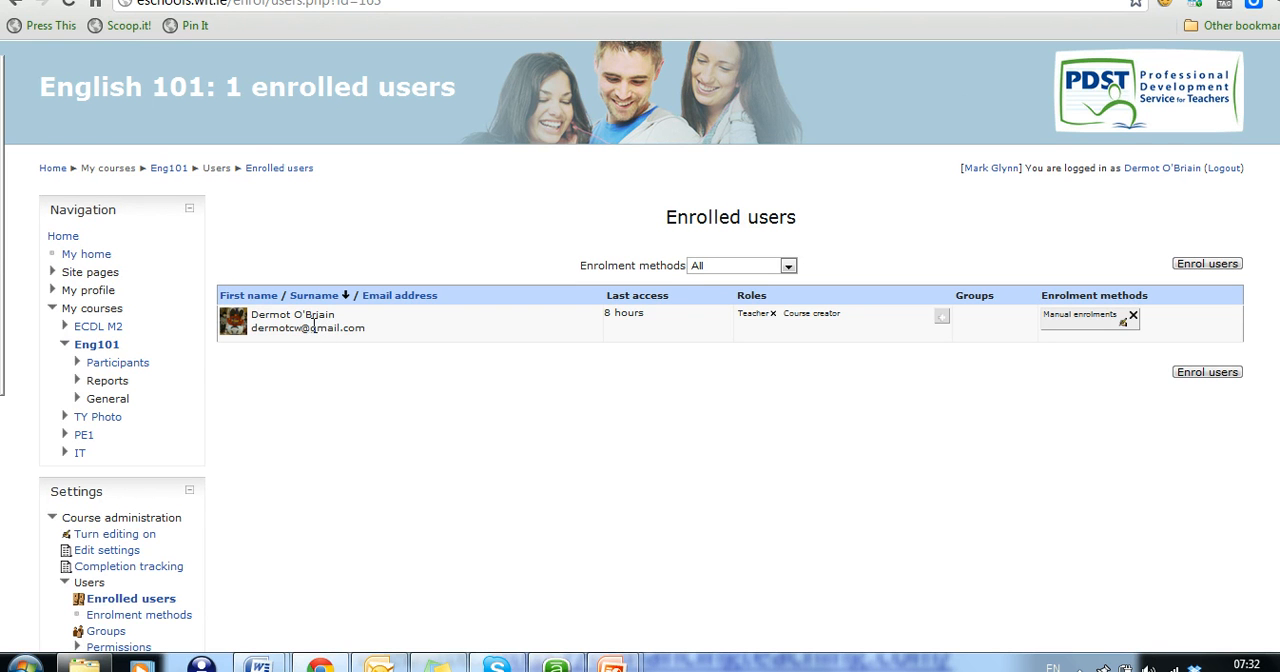
mouse_move(800, 330)
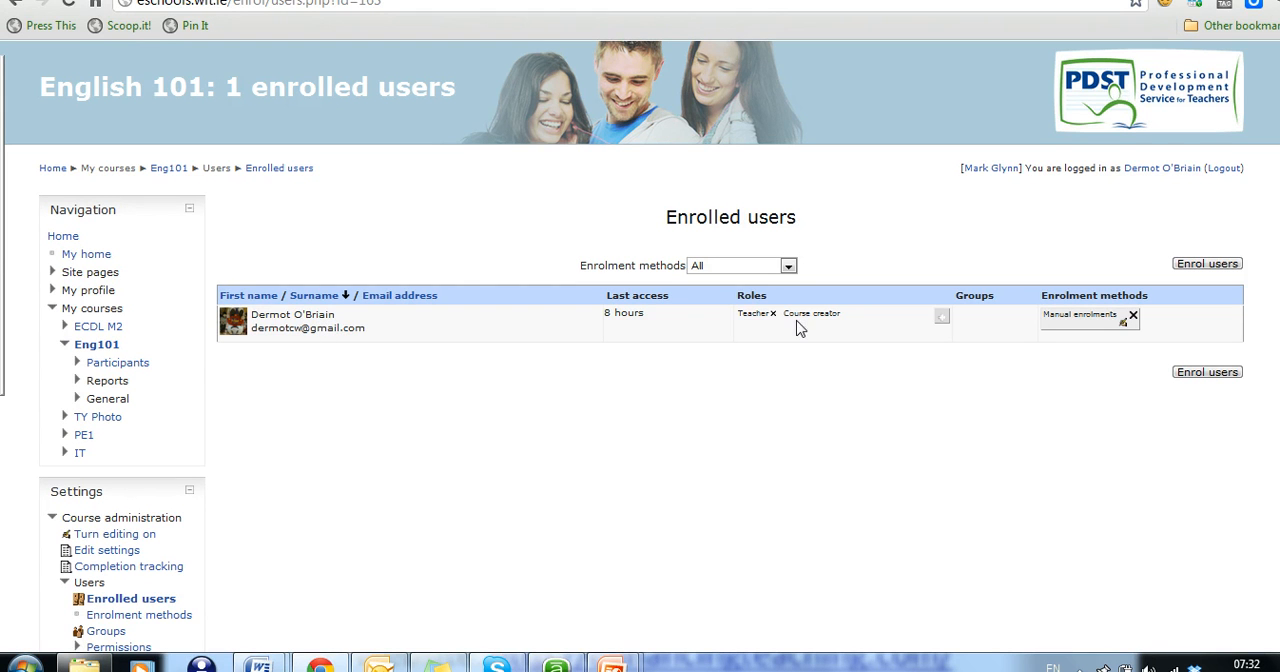
mouse_move(829, 326)
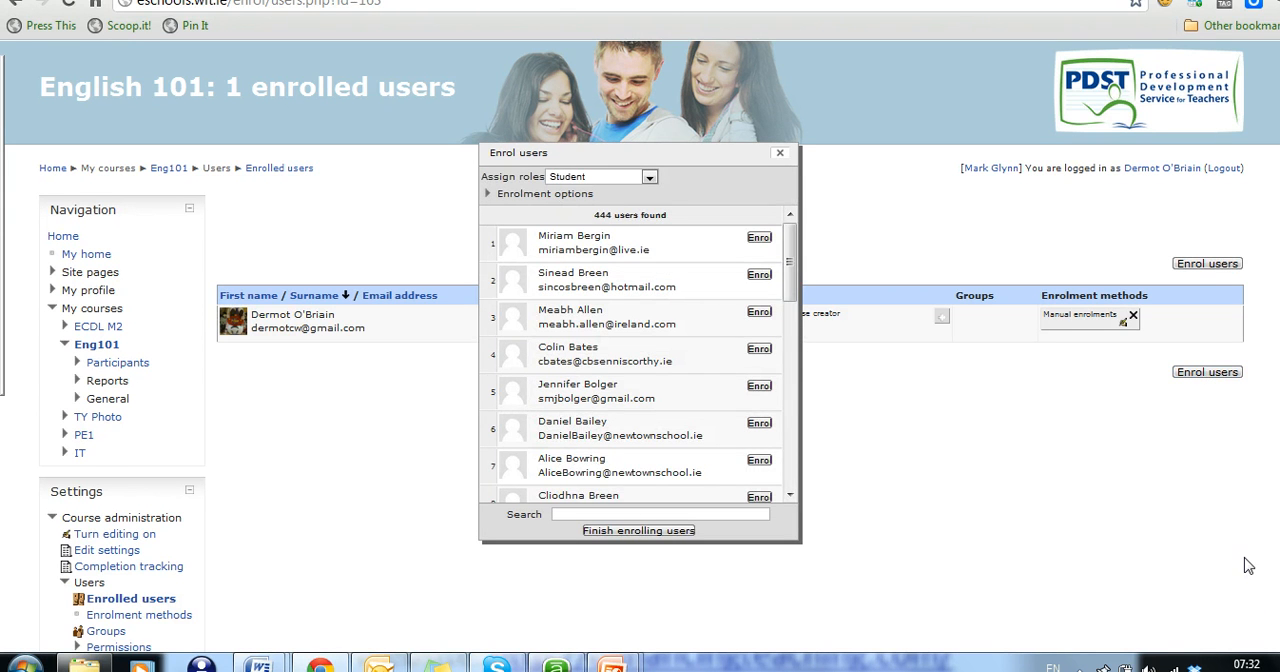
mouse_move(655, 327)
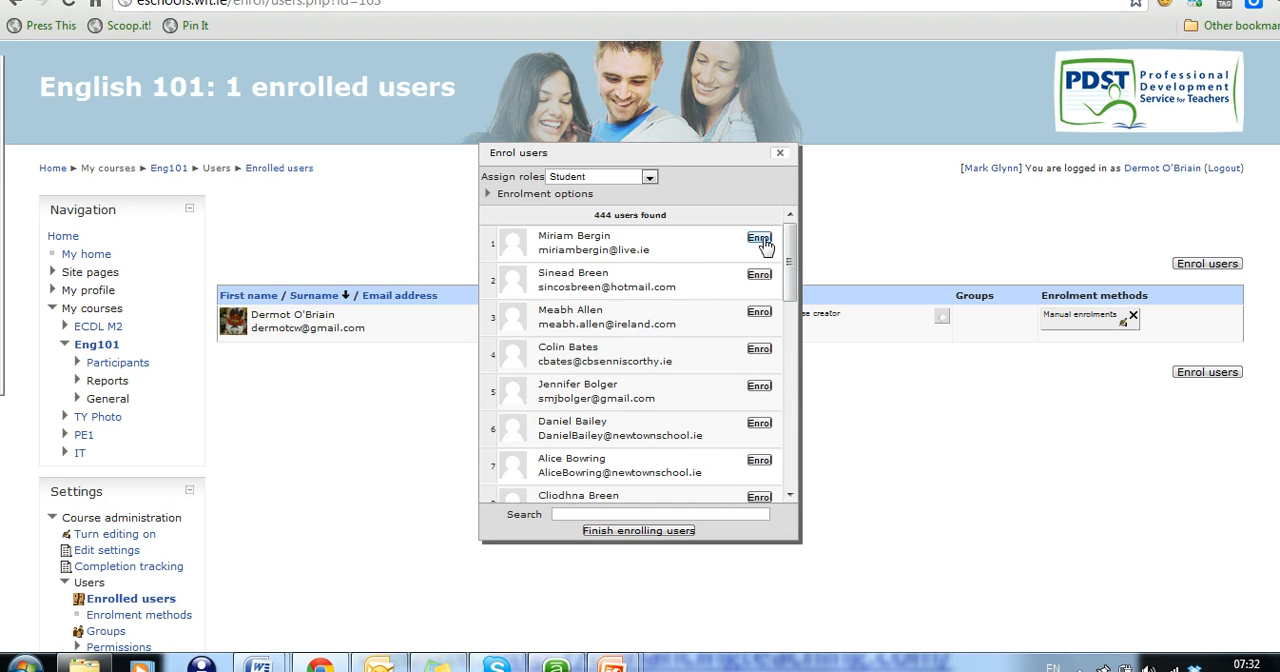
mouse_move(649, 178)
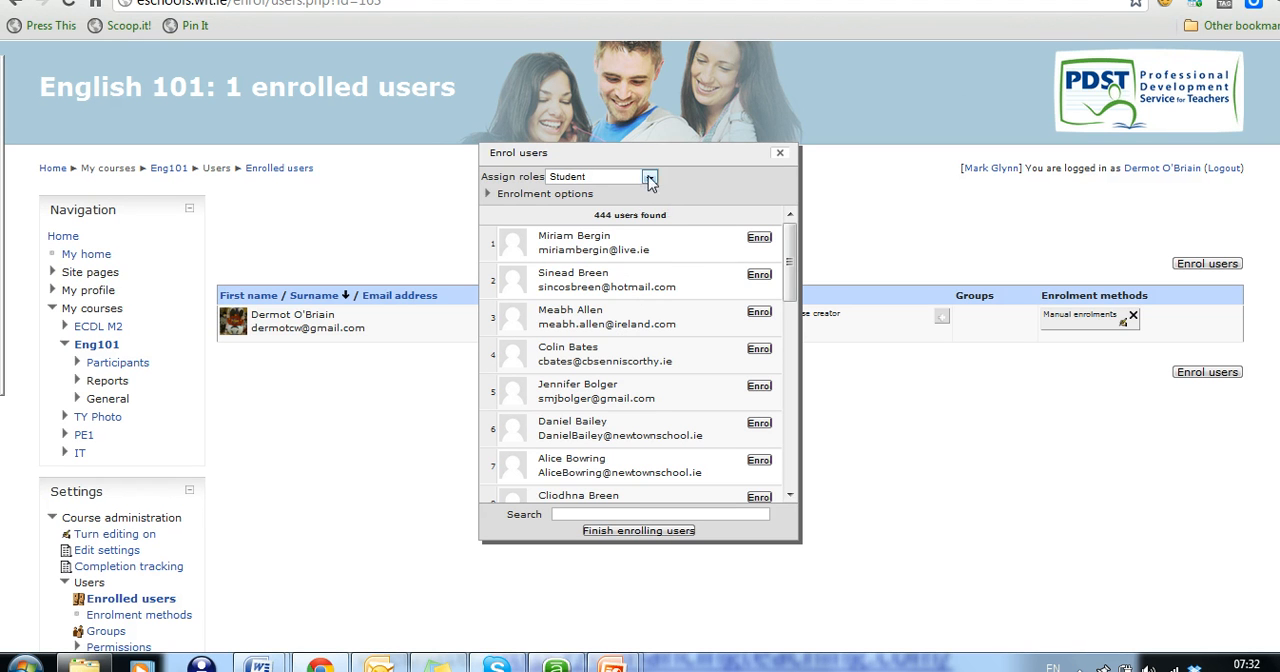
left_click(649, 177)
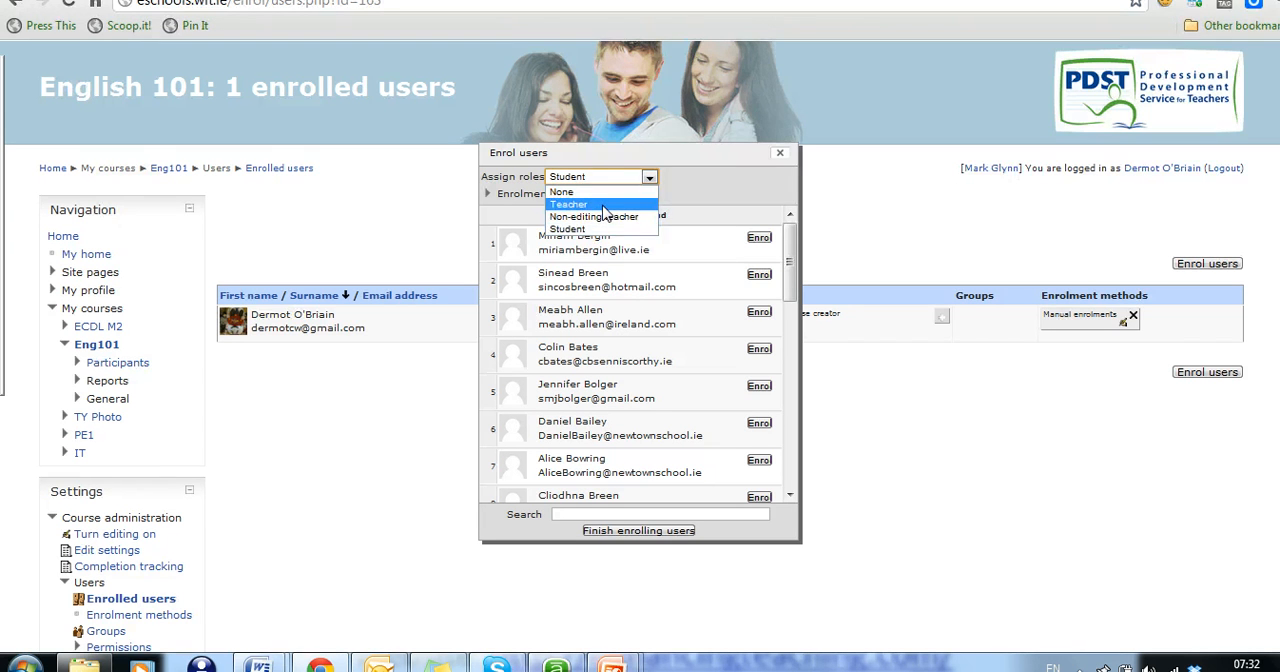
left_click(570, 204)
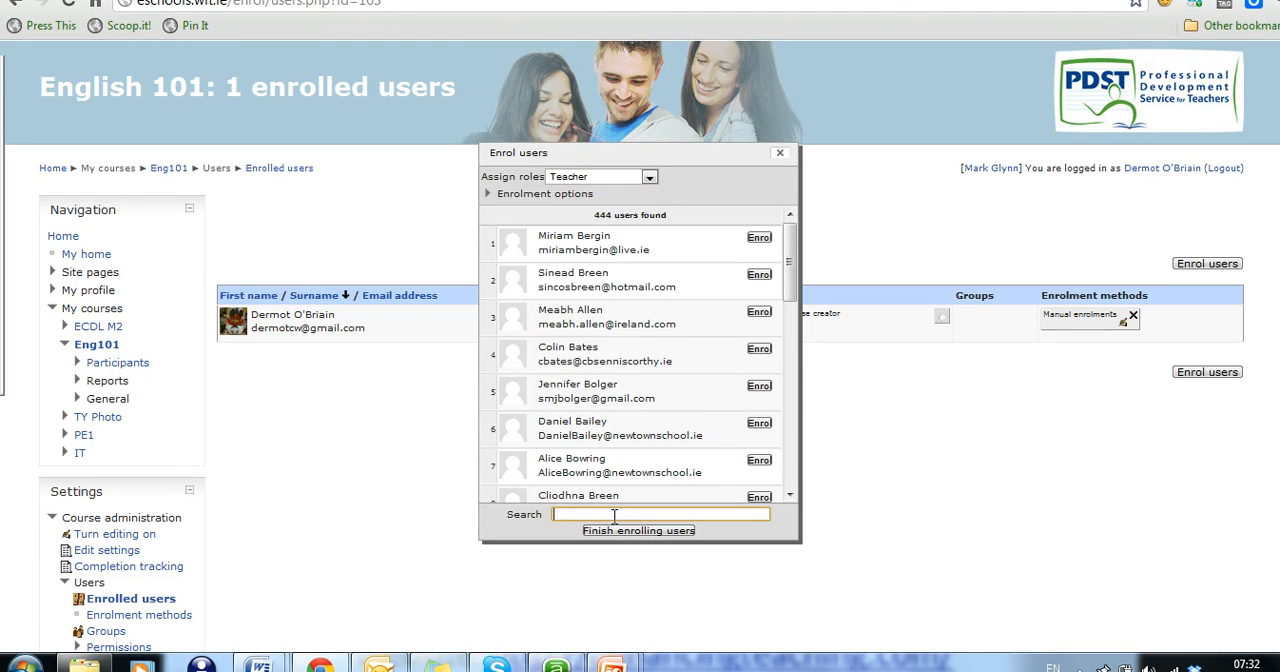
type("b")
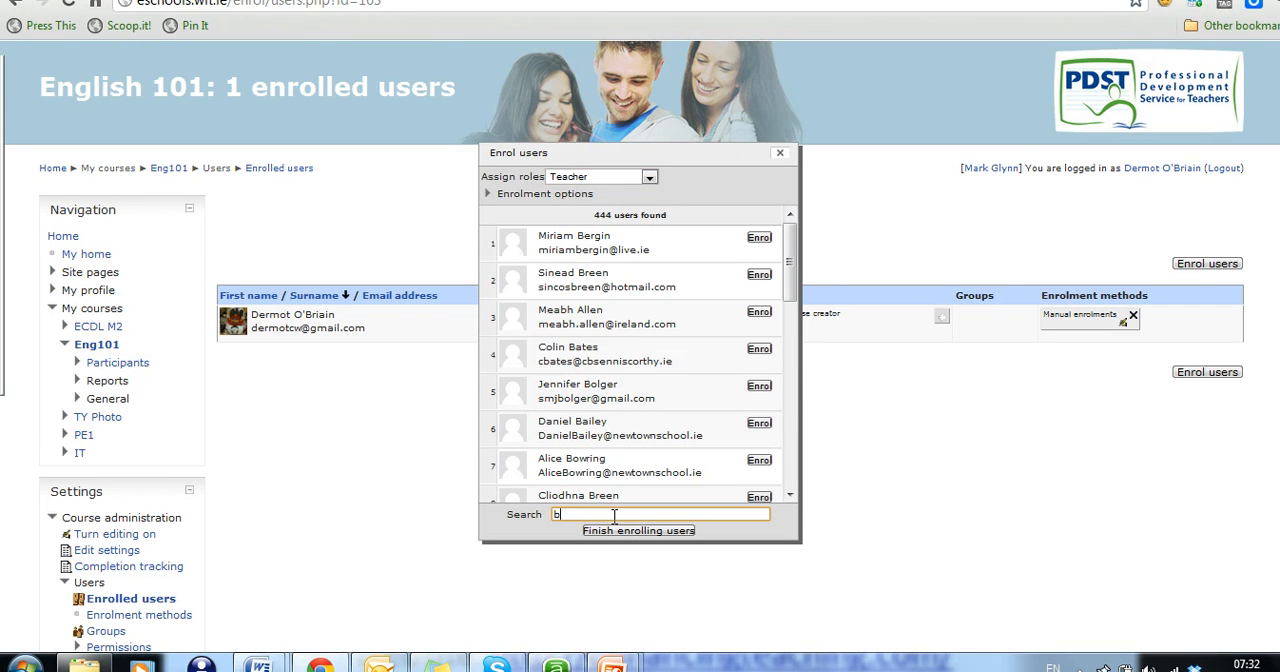
type("reen")
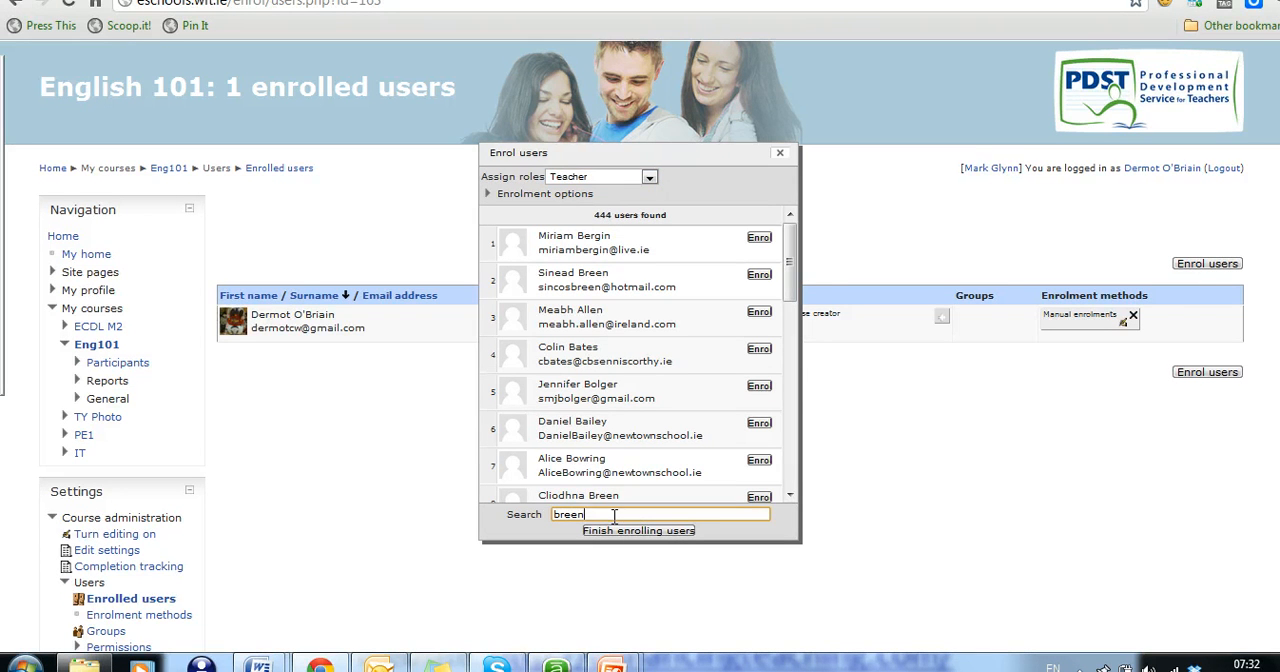
type("breen")
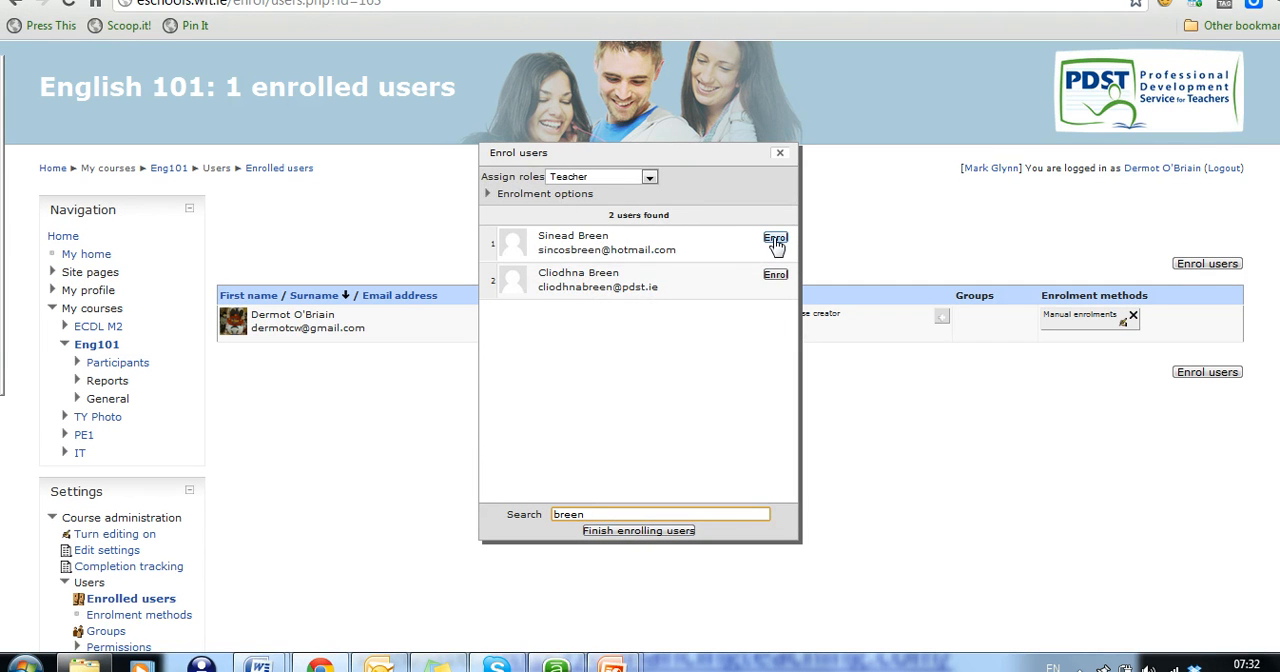
left_click(774, 238)
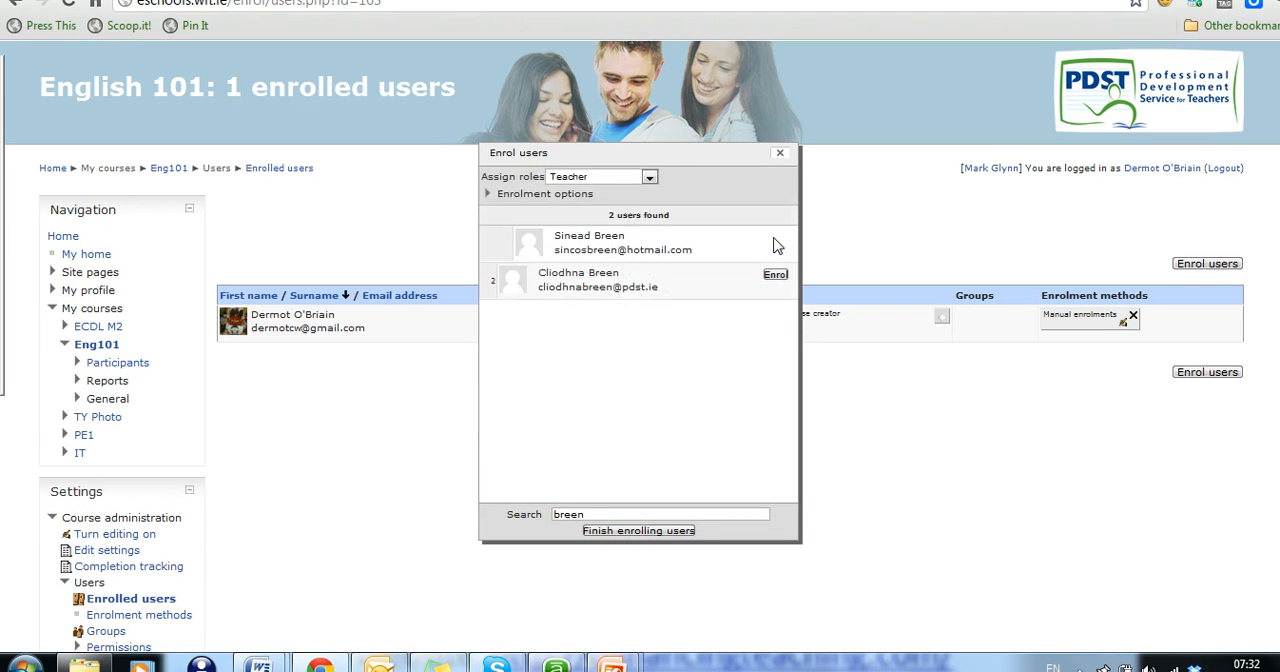
mouse_move(653, 412)
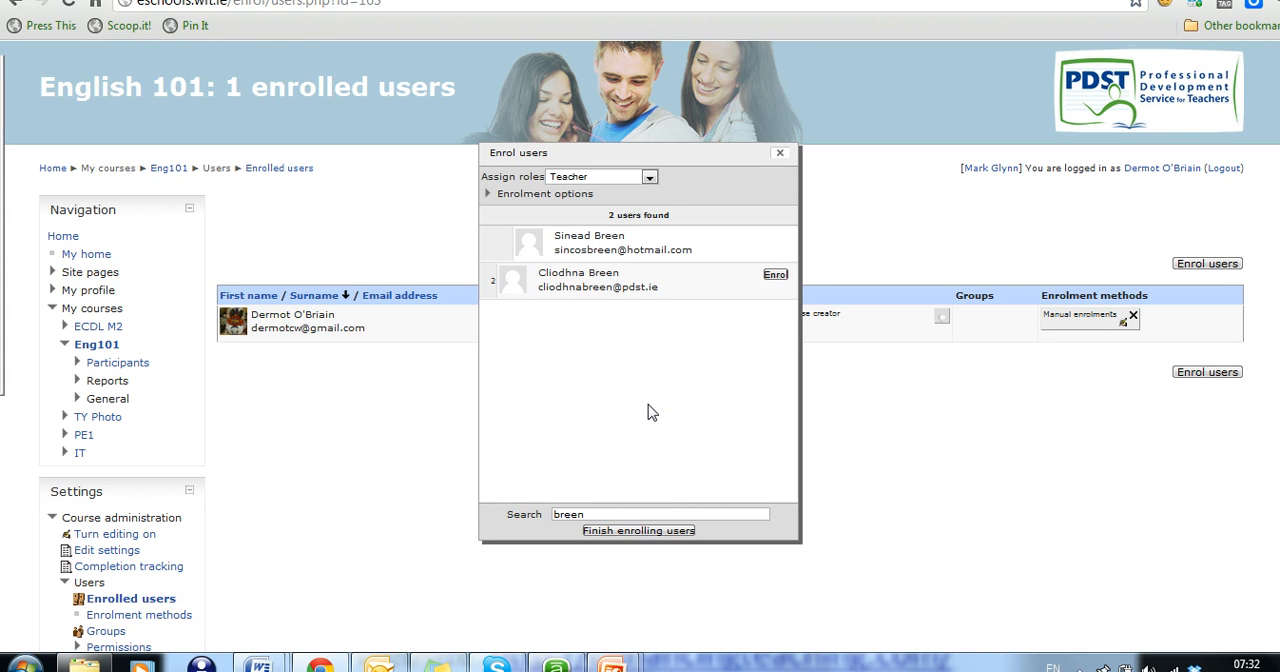
mouse_move(735, 321)
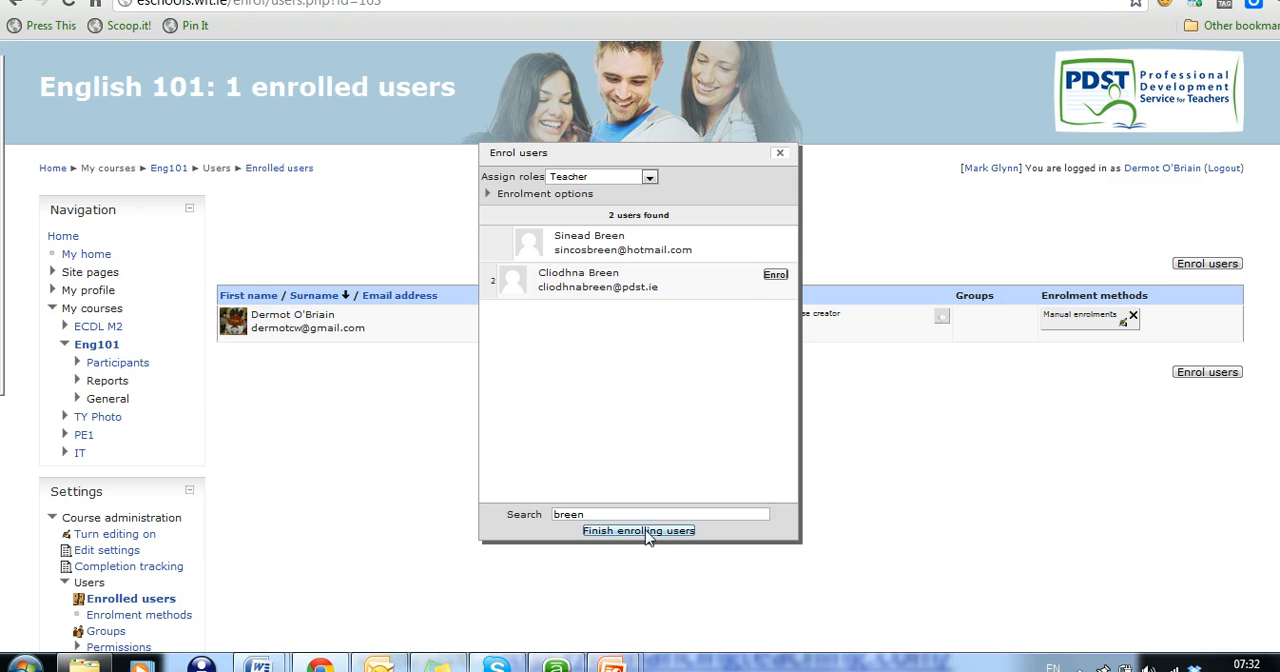
left_click(638, 530)
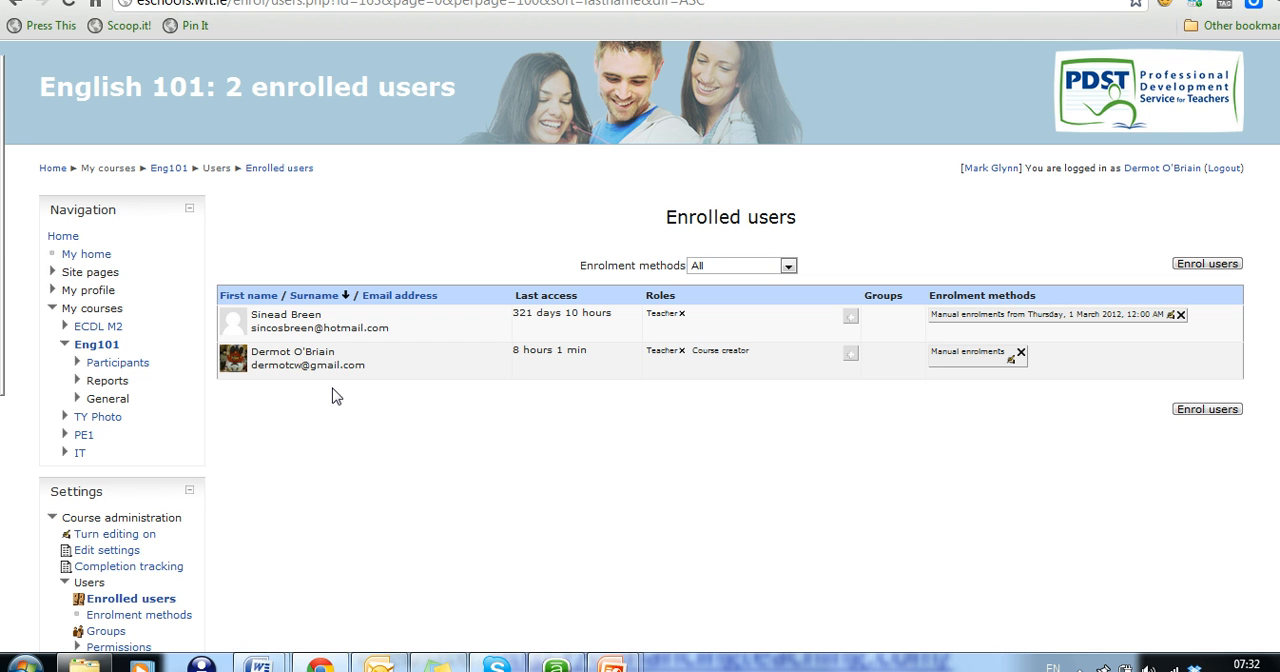
mouse_move(1013, 395)
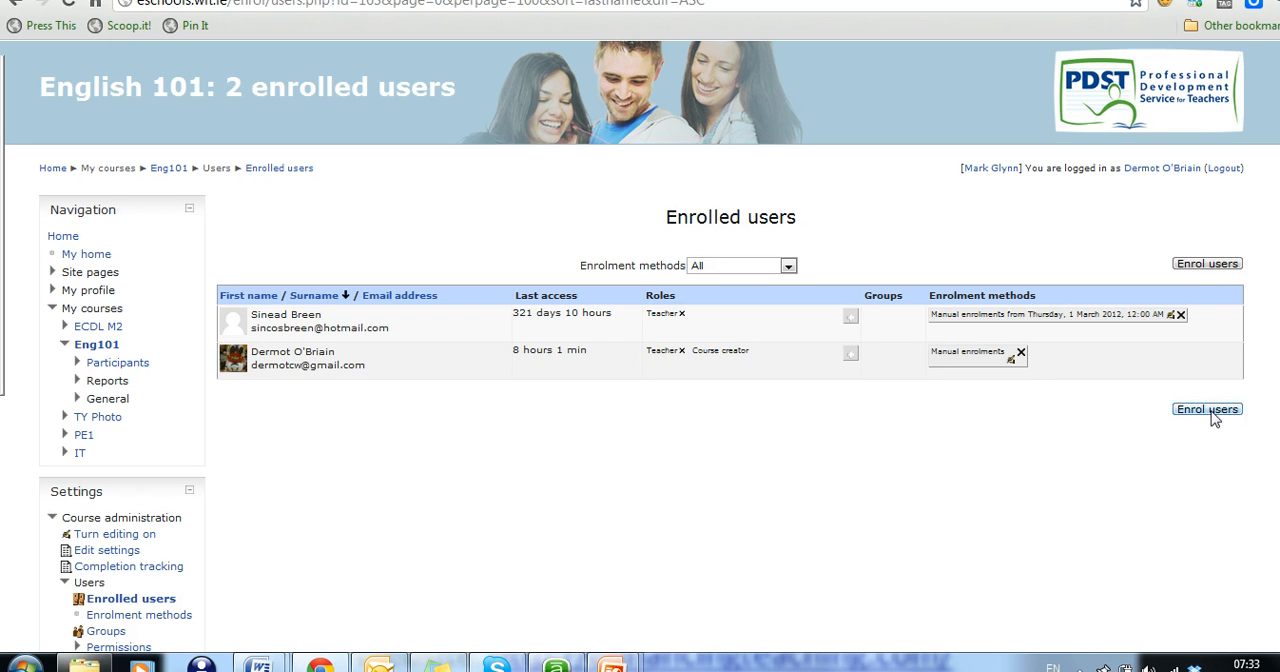
- Reopen the Enrol users dialog below the enrolled users table
left_click(1207, 409)
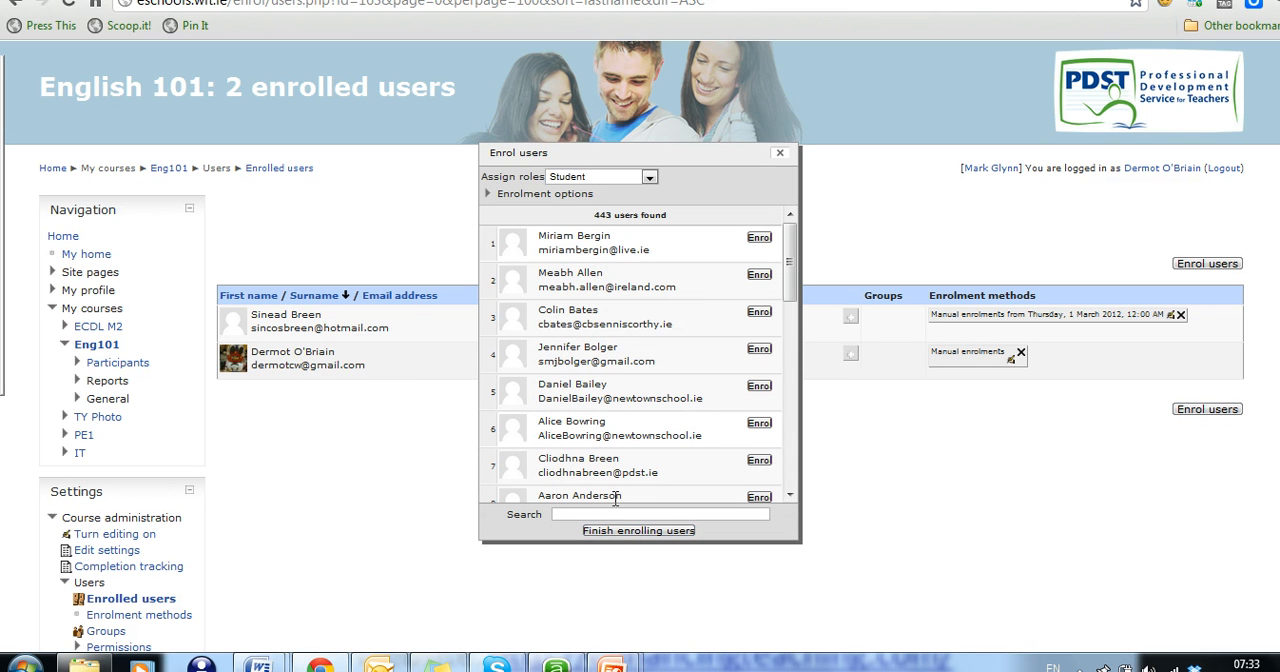
mouse_move(585, 253)
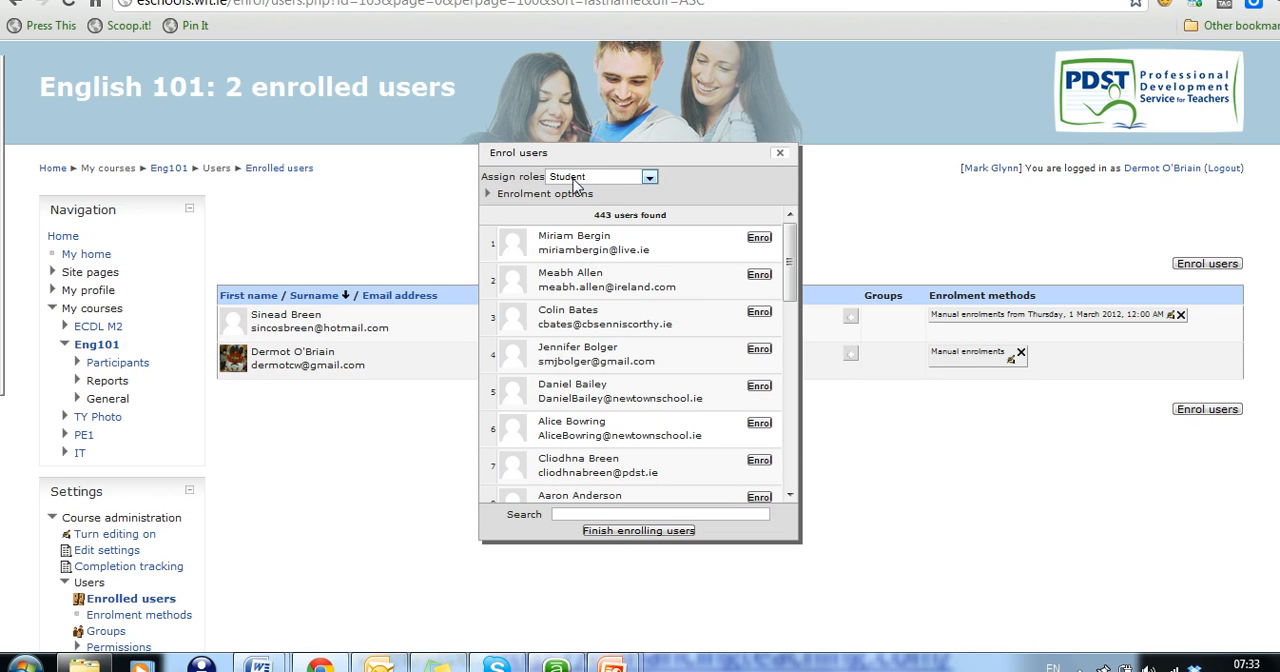
mouse_move(627, 188)
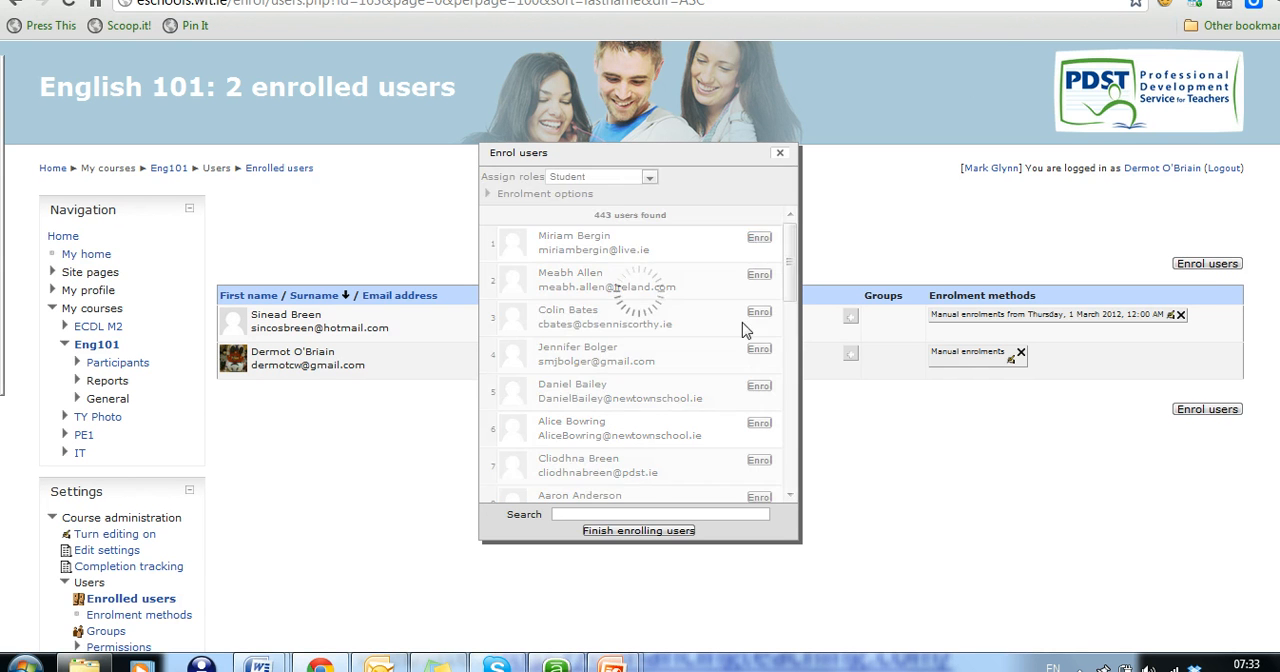
left_click(639, 530)
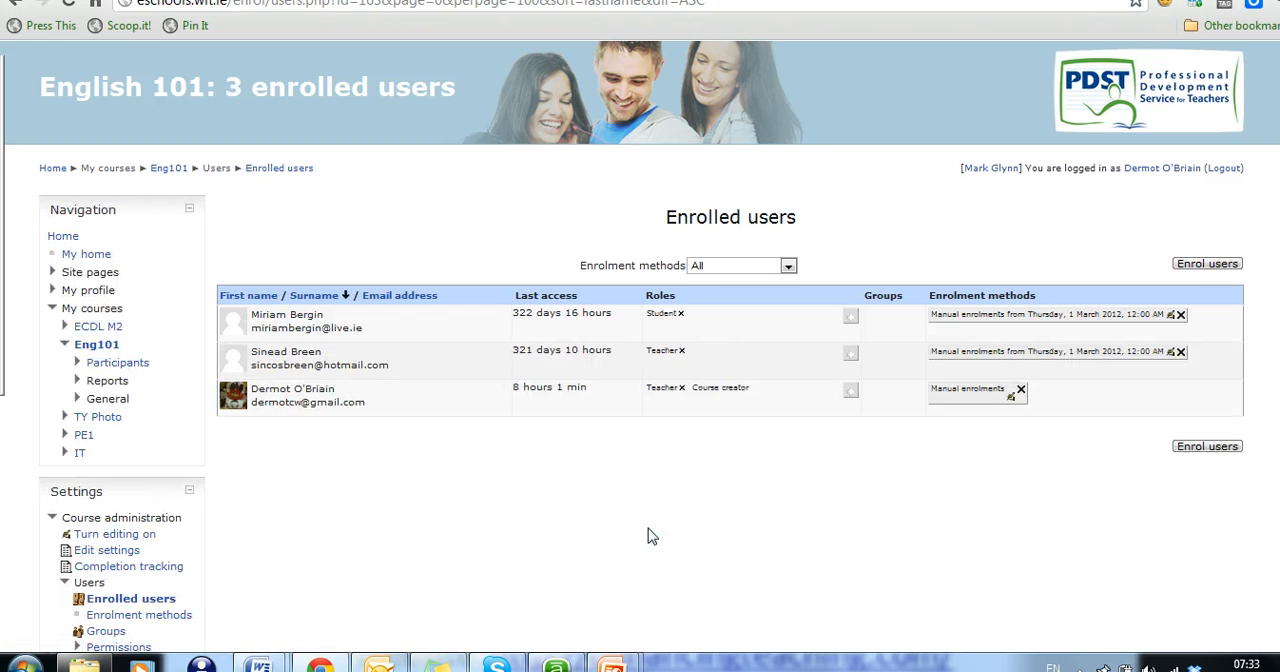
mouse_move(1148, 477)
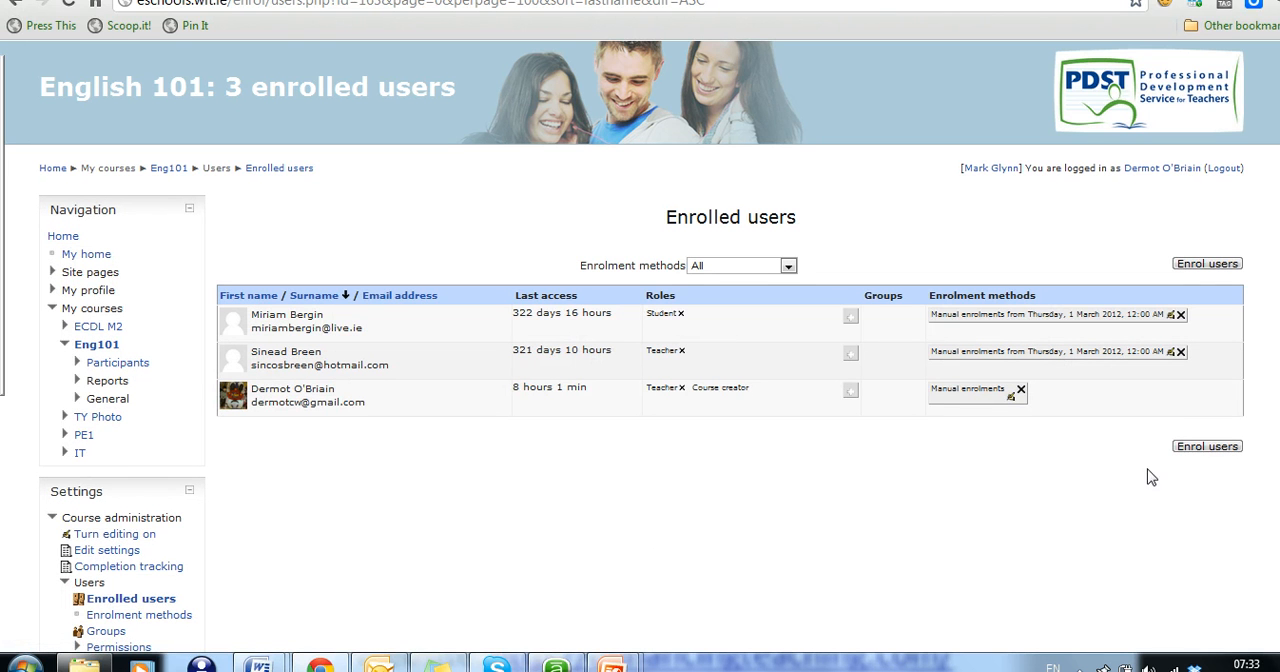